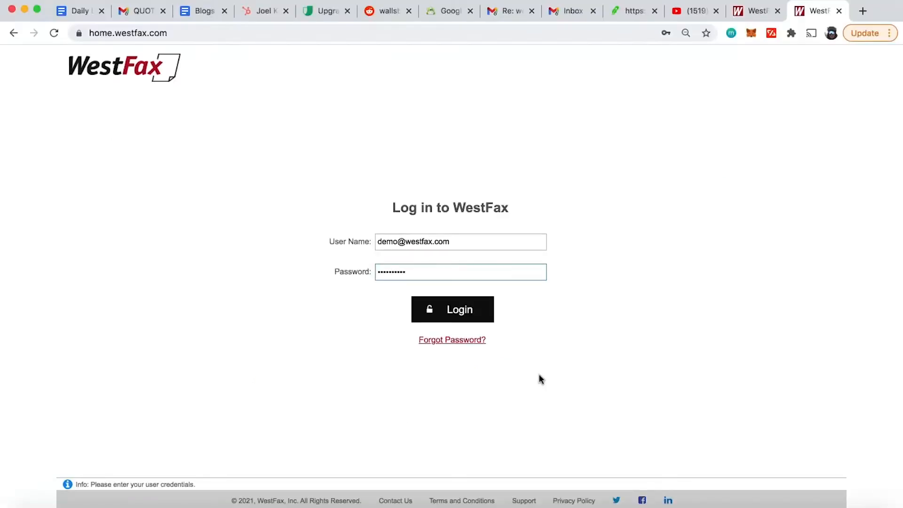
# Log in to the WestFax portal and mark the newest inbox fax as unread
pyautogui.click(460, 271)
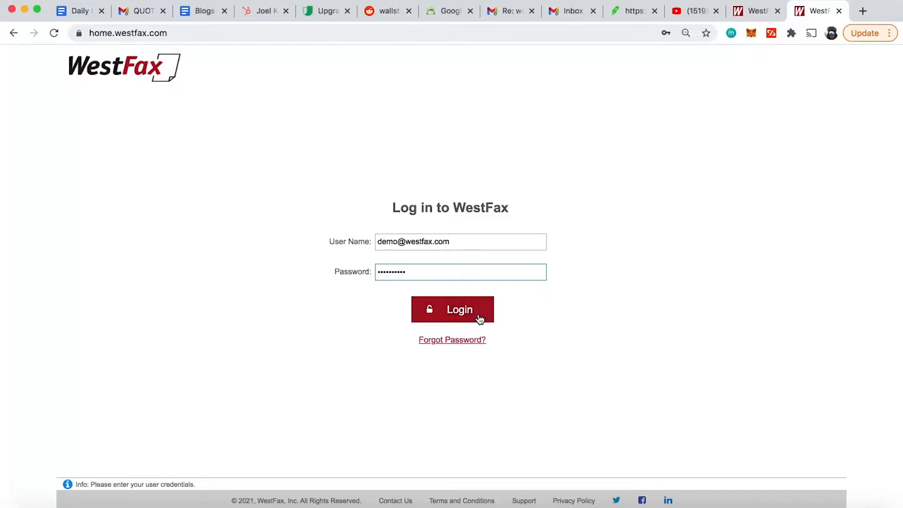
pyautogui.click(451, 310)
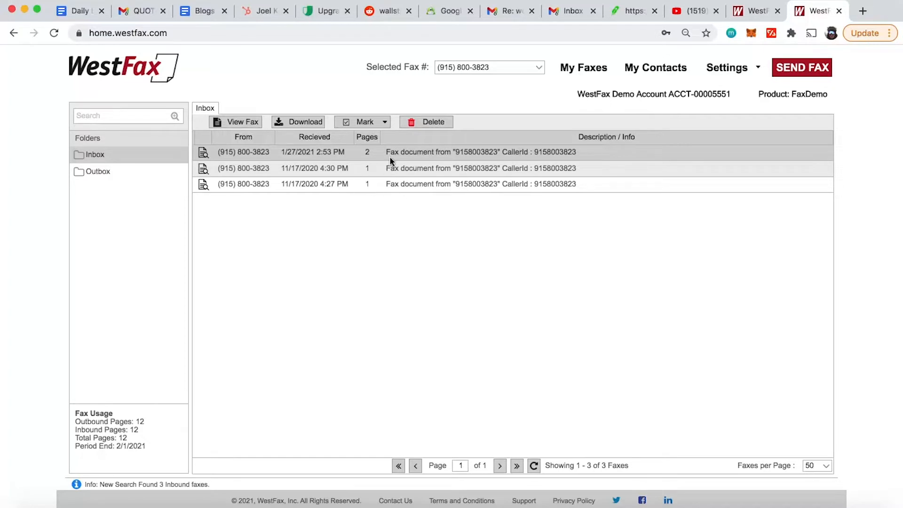
pyautogui.click(385, 121)
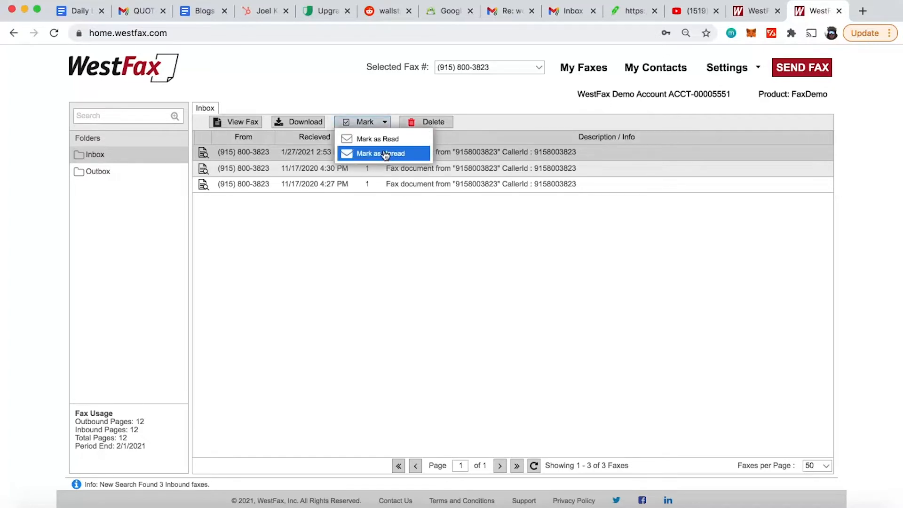
pyautogui.click(379, 153)
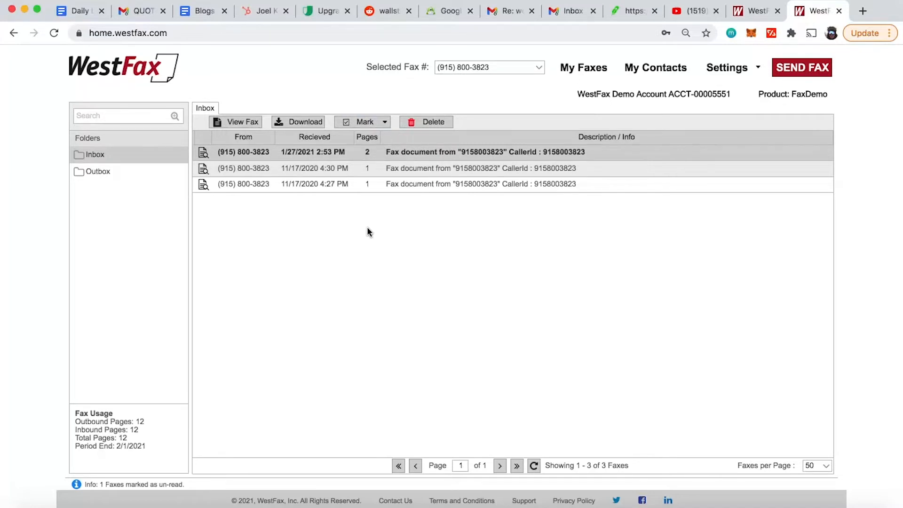
pyautogui.click(97, 171)
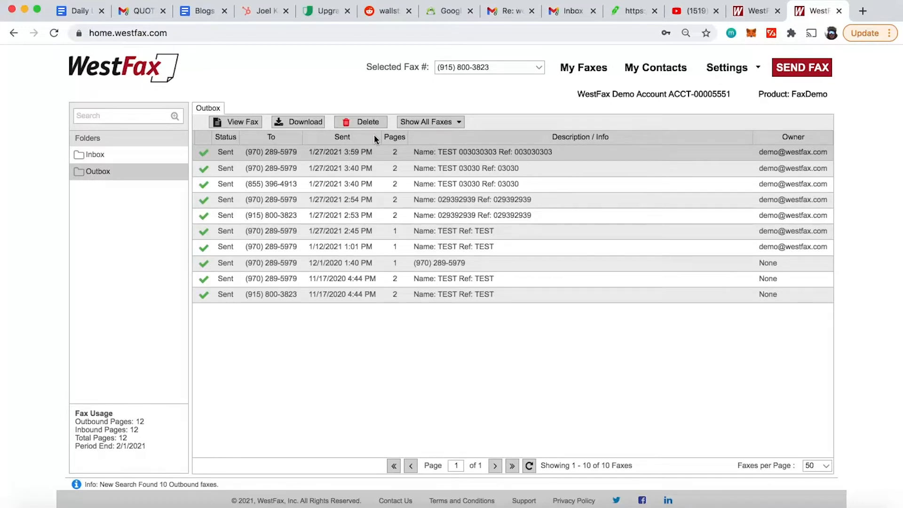
pyautogui.click(489, 67)
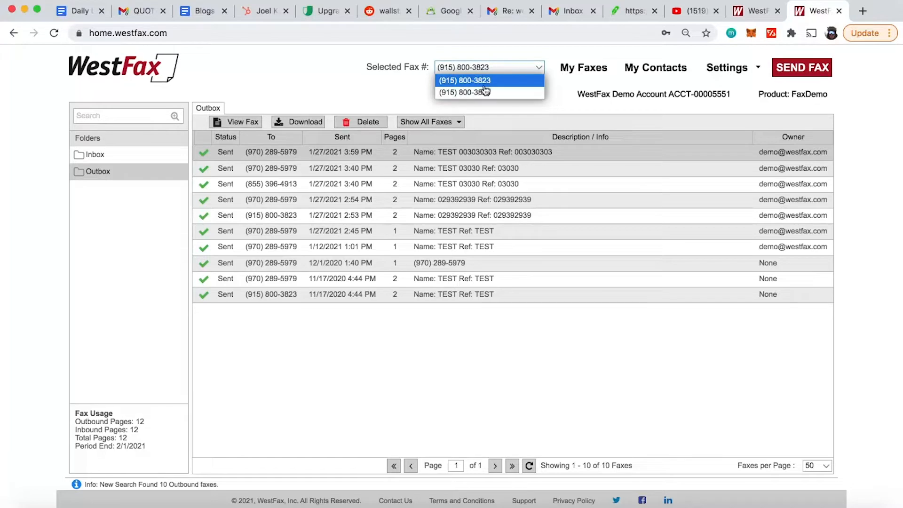
pyautogui.click(464, 80)
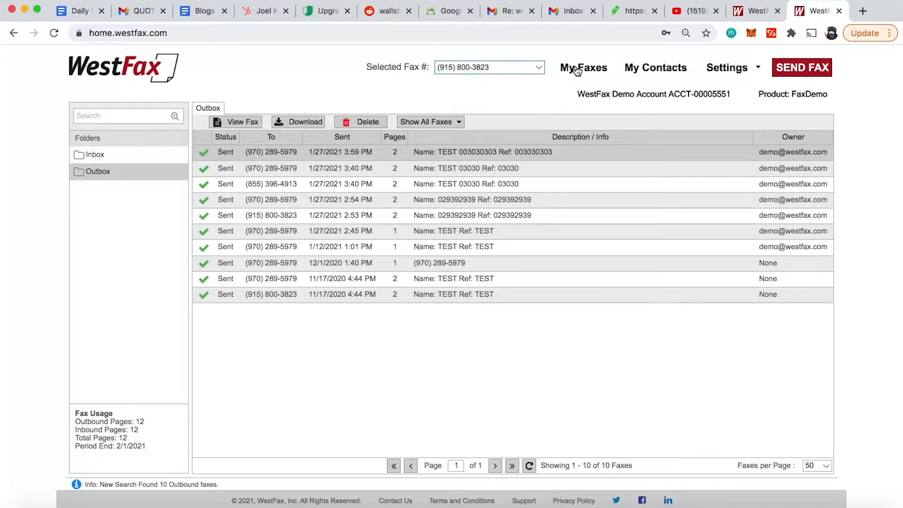
pyautogui.click(95, 154)
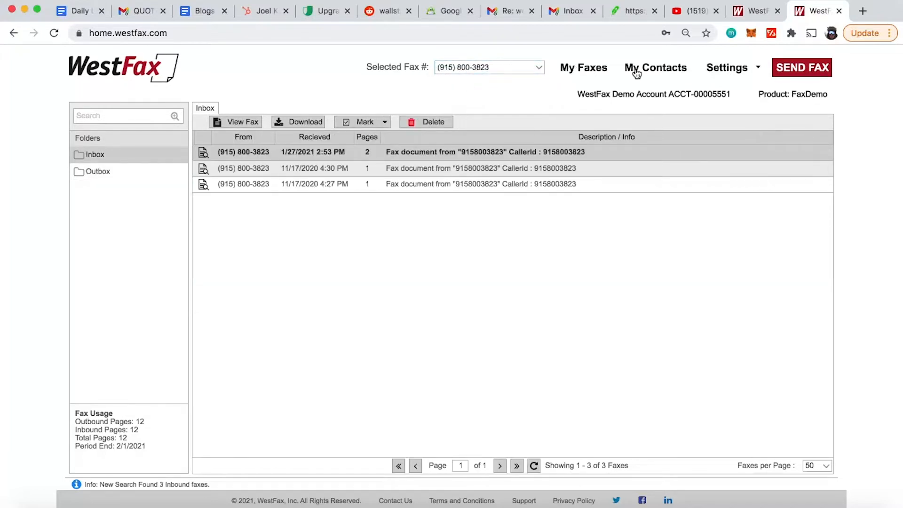
pyautogui.click(727, 68)
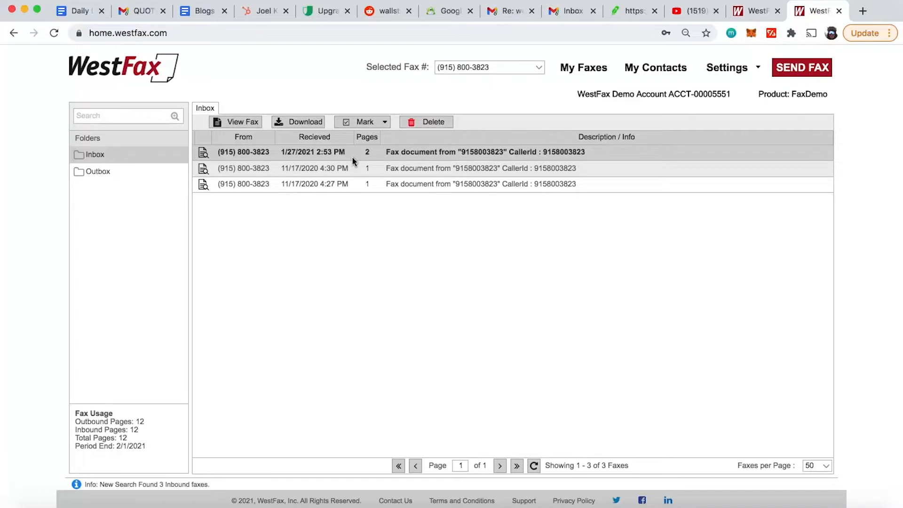
# View the newest two-page fax, paging through it and zooming back to 100%
pyautogui.doubleClick(243, 151)
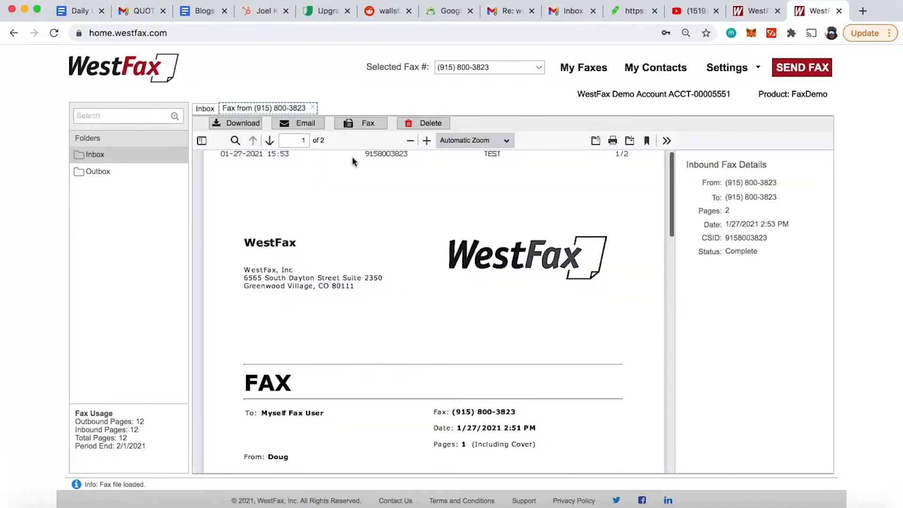
pyautogui.scroll(-3)
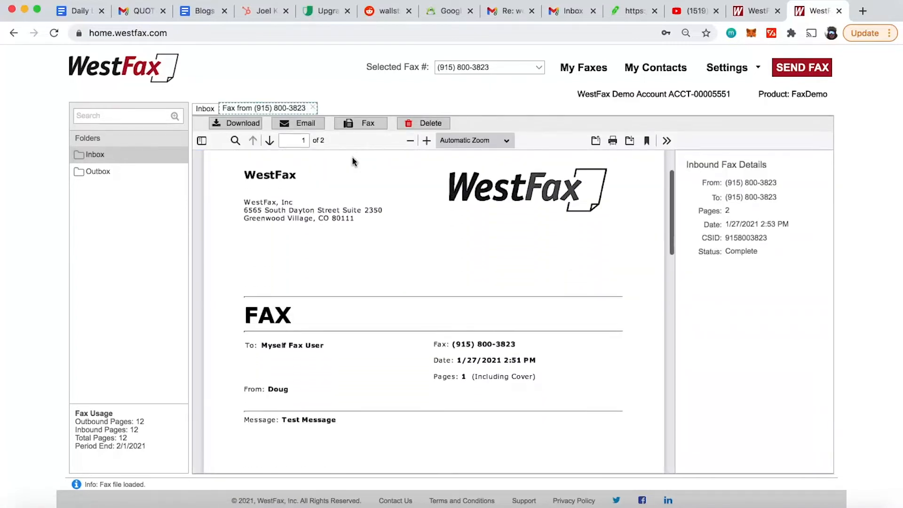
pyautogui.scroll(-3)
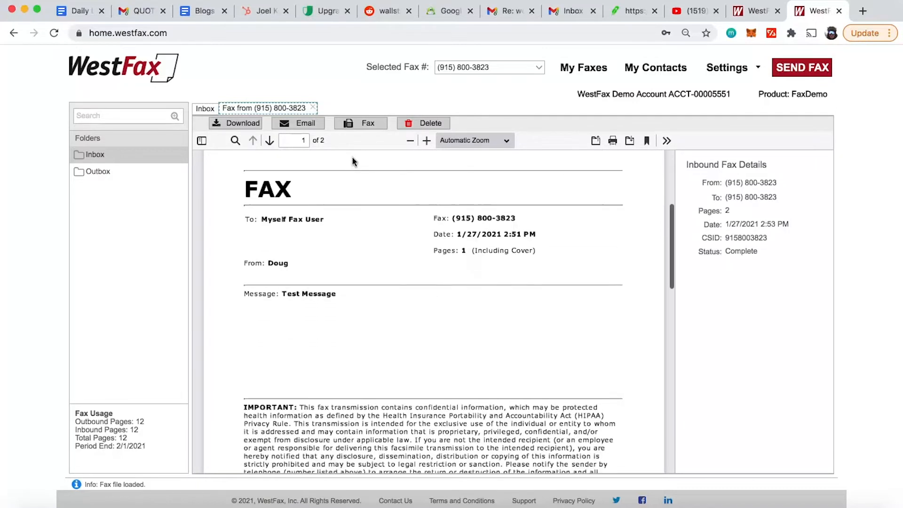
pyautogui.click(269, 140)
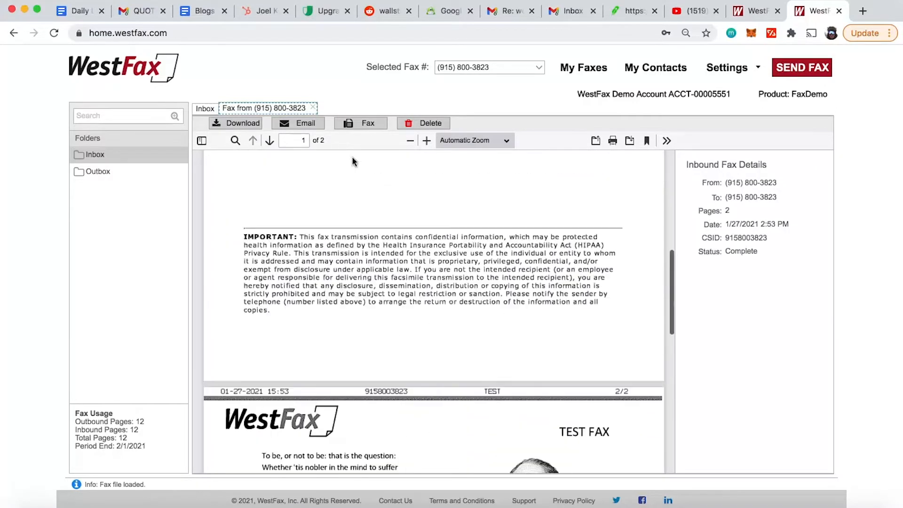
pyautogui.click(427, 140)
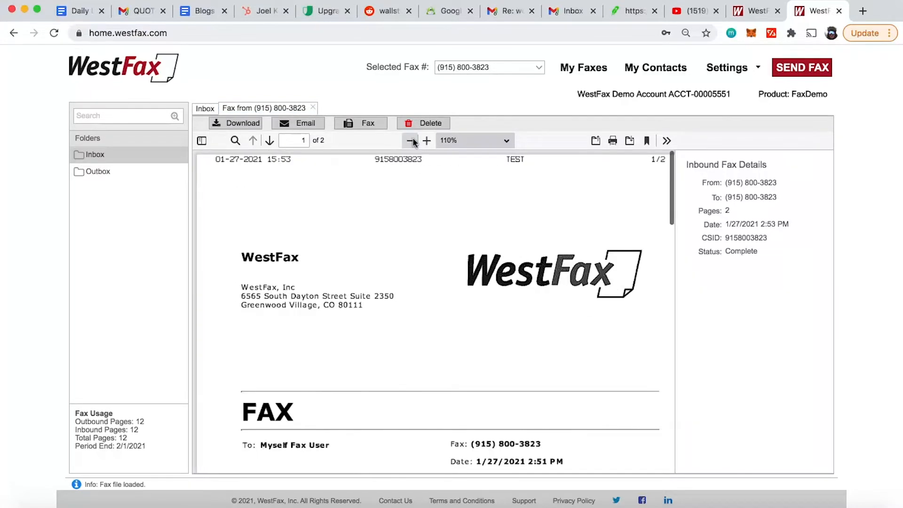
pyautogui.click(410, 140)
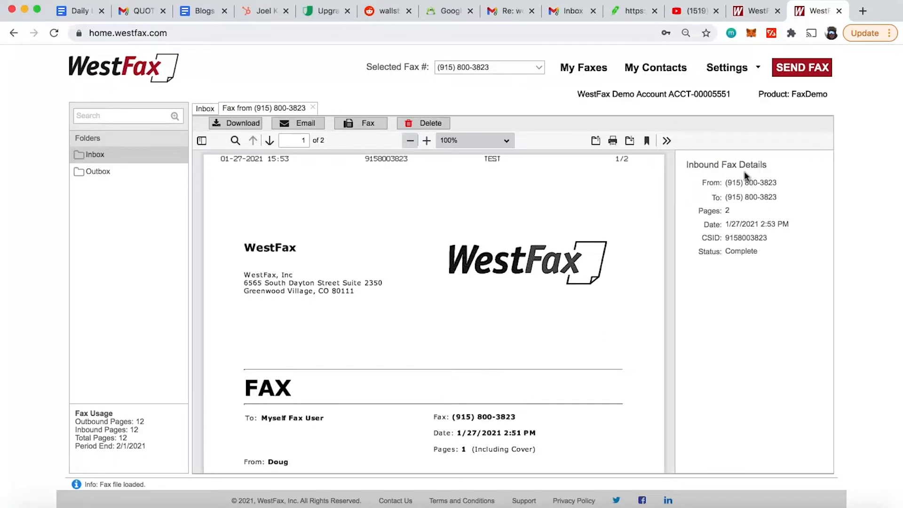
pyautogui.moveTo(240, 122)
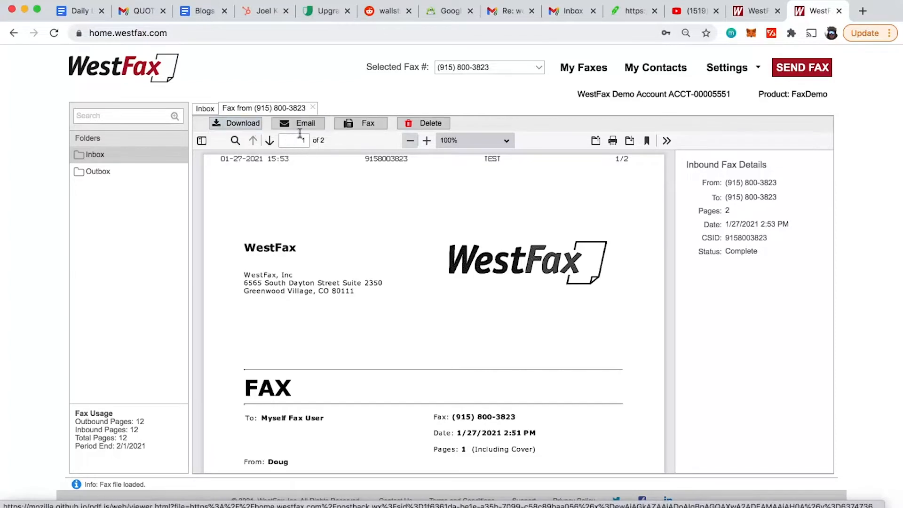
pyautogui.click(298, 123)
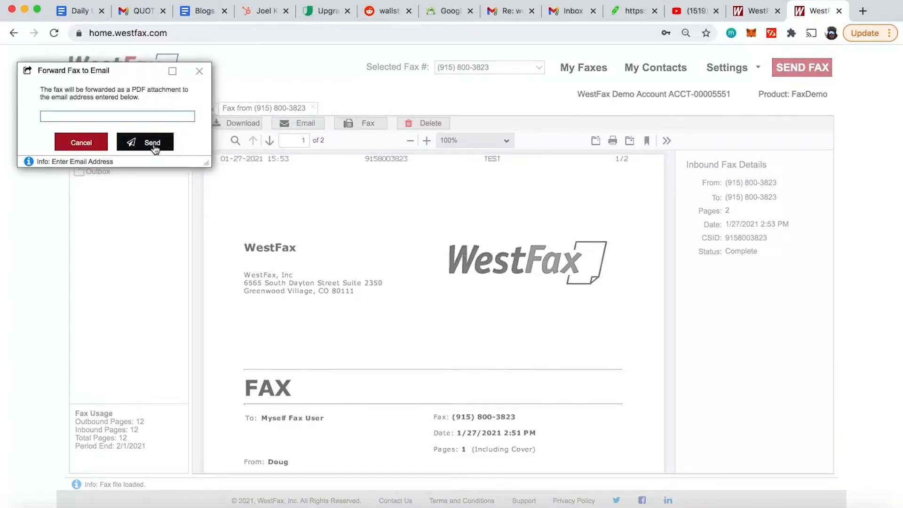
pyautogui.click(81, 142)
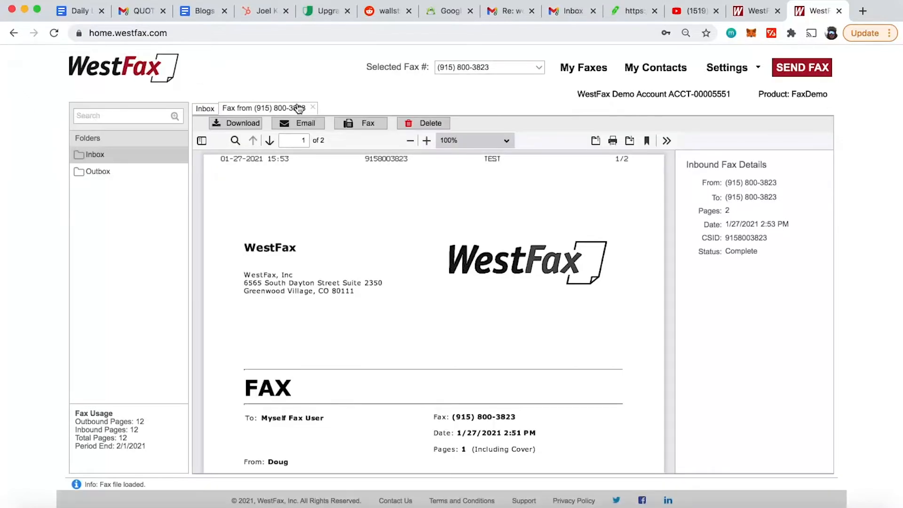
pyautogui.moveTo(361, 122)
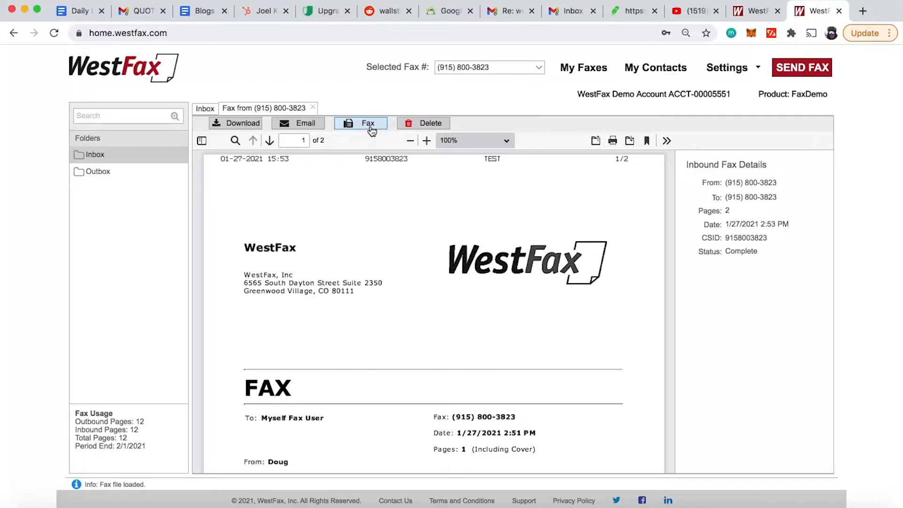
pyautogui.click(360, 122)
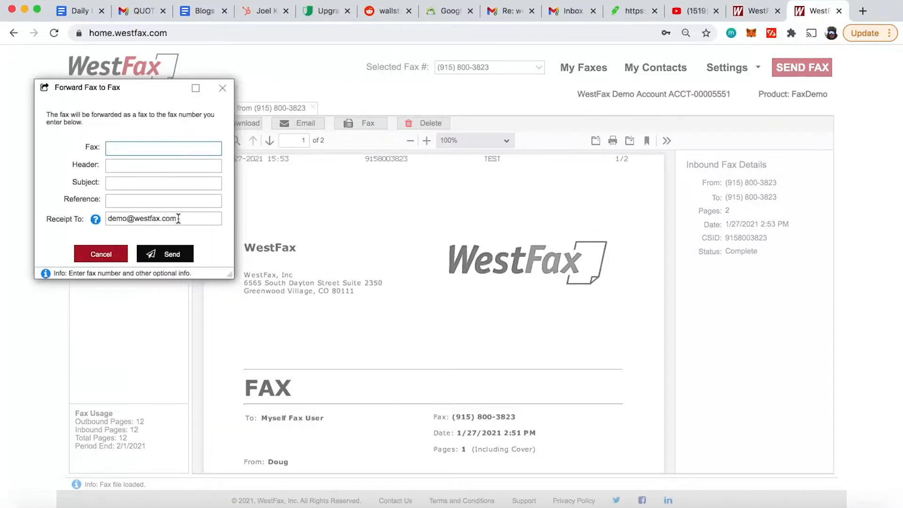
pyautogui.moveTo(165, 254)
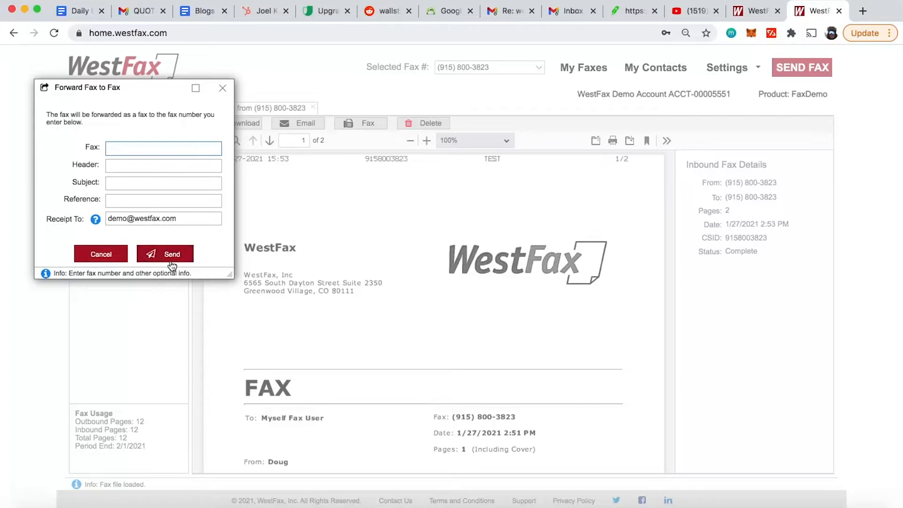
pyautogui.click(101, 254)
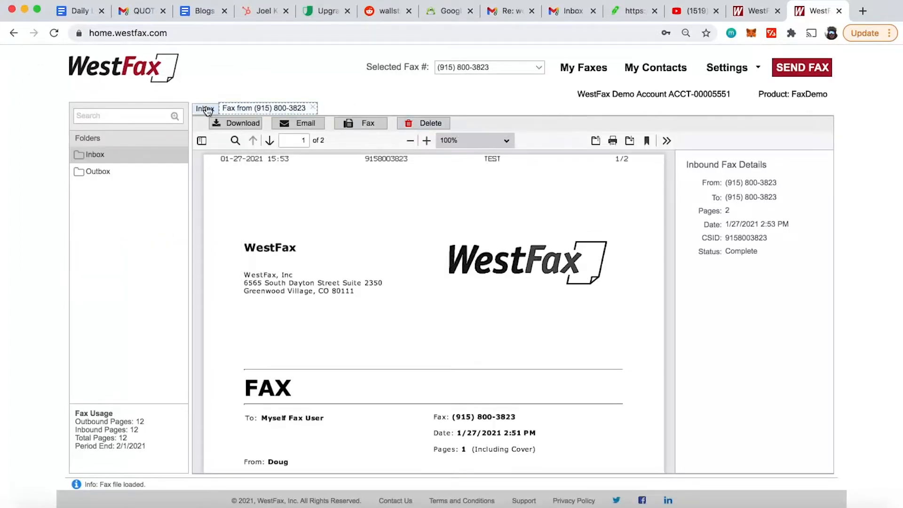
# Return to the inbox list and close both open fax views
pyautogui.click(204, 109)
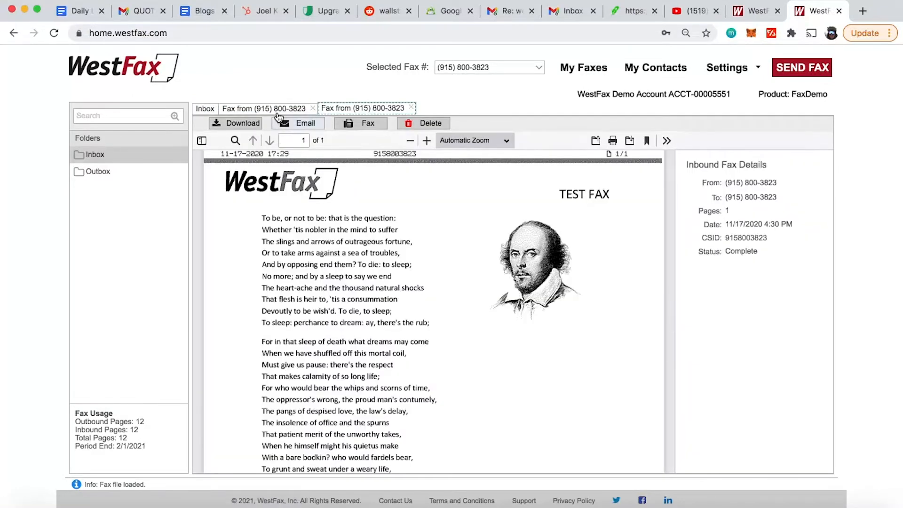
pyautogui.click(364, 108)
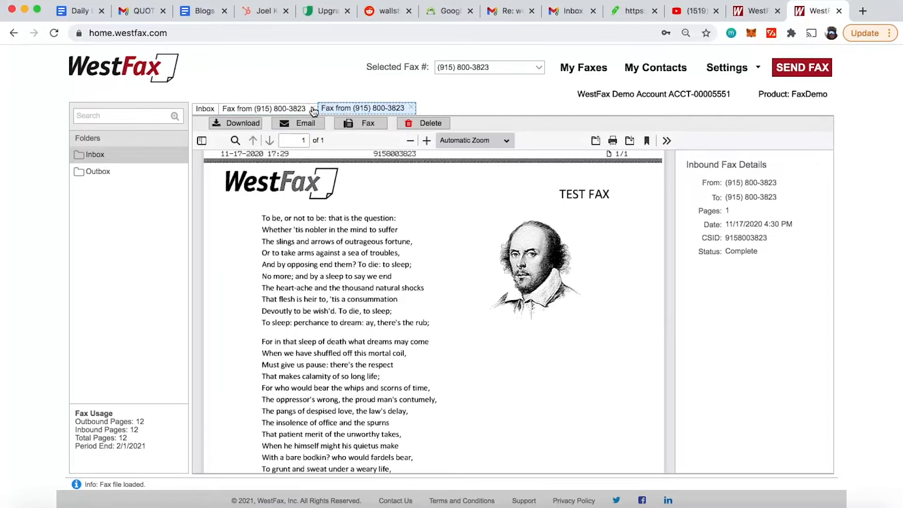
pyautogui.click(412, 107)
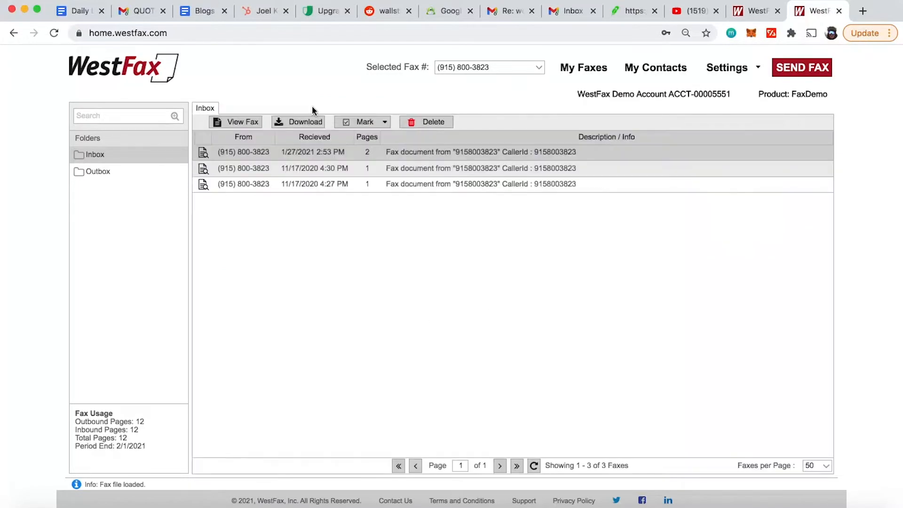
# Show the Outbox of sent faxes, scroll a fax preview and close it
pyautogui.click(98, 171)
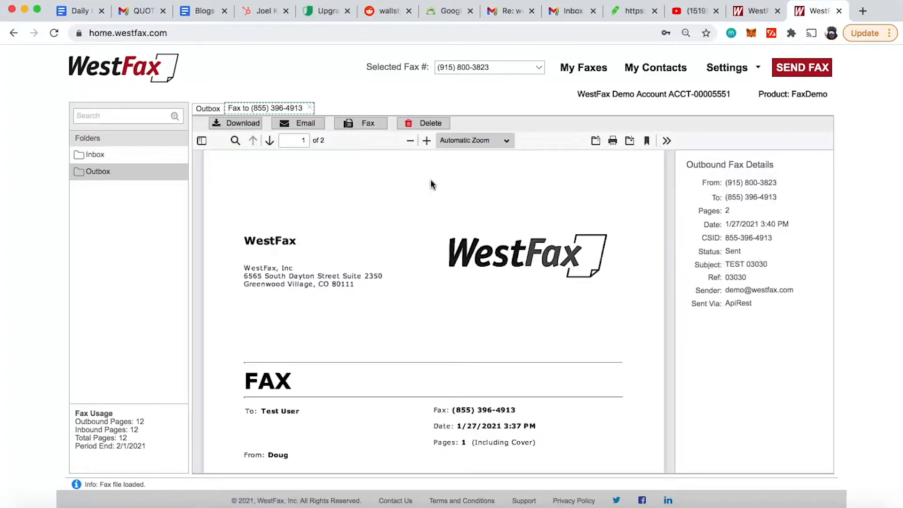
pyautogui.scroll(-3)
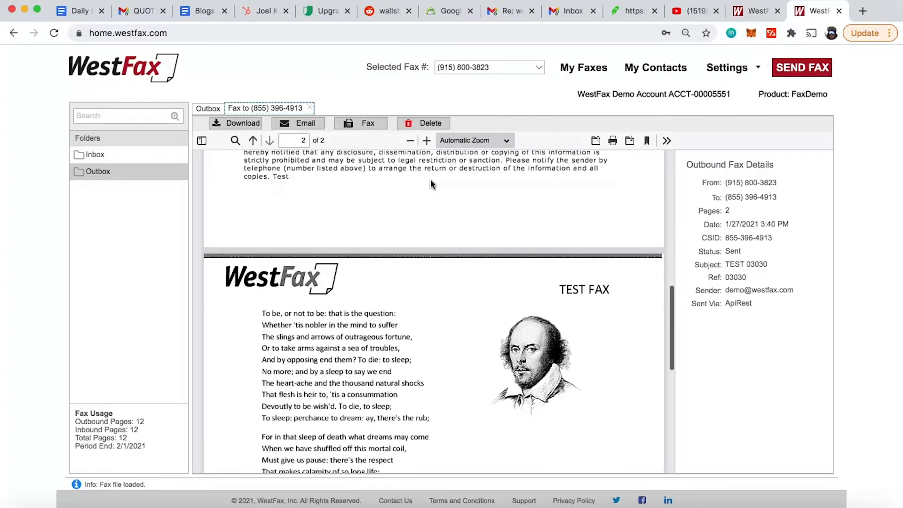
pyautogui.click(252, 140)
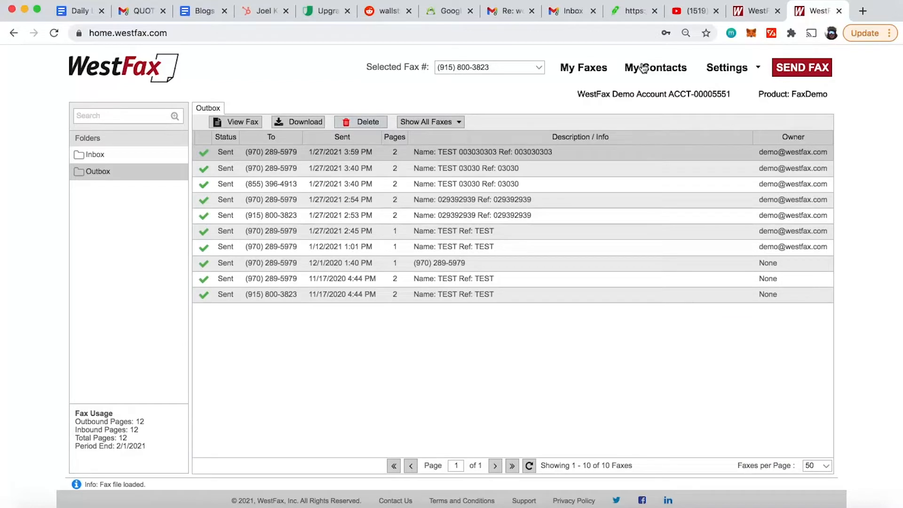
# Go to My Contacts and bring up the Contact Importer from the More actions
pyautogui.click(655, 67)
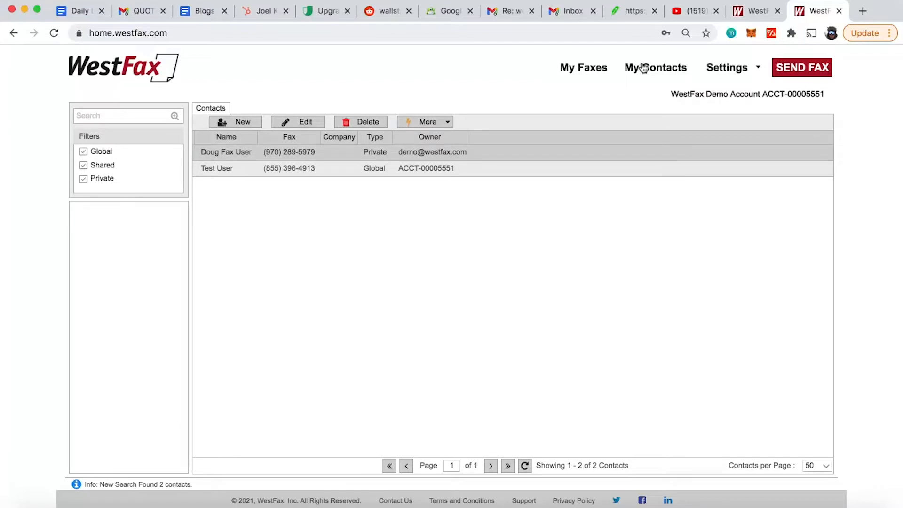
pyautogui.click(426, 122)
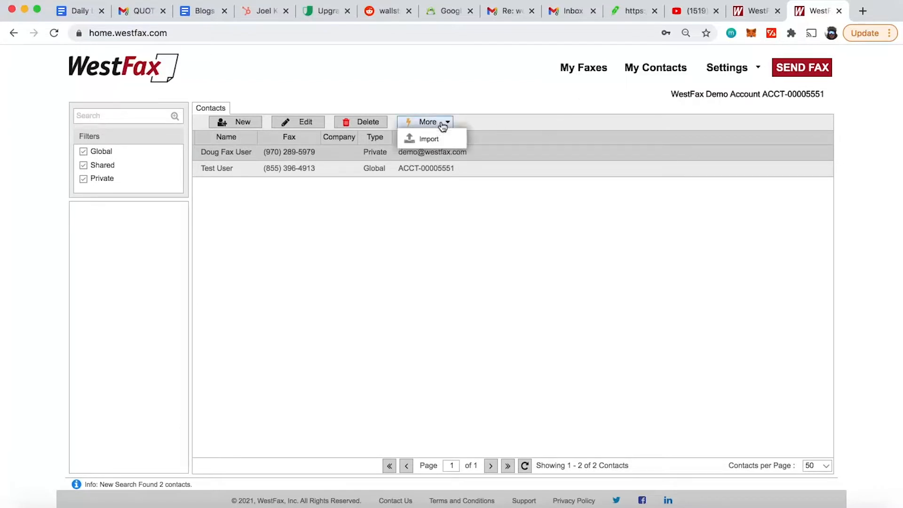
pyautogui.click(429, 139)
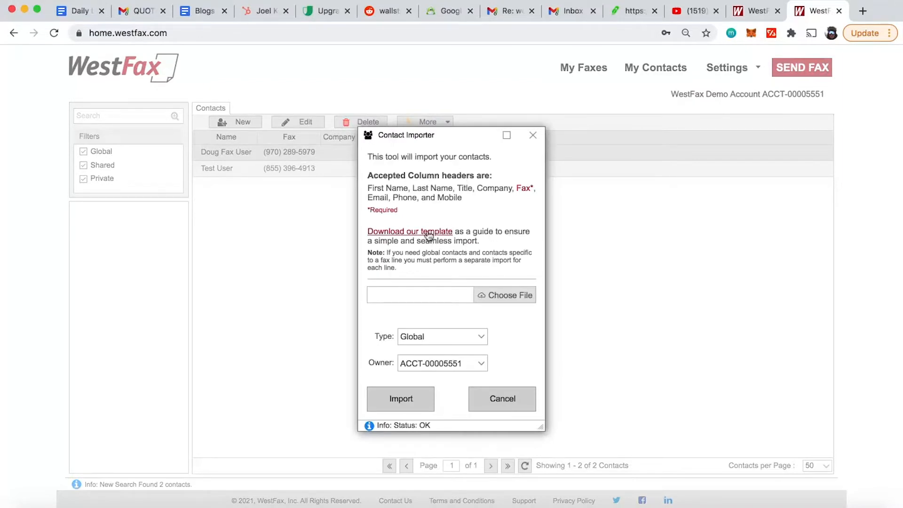
pyautogui.moveTo(495, 294)
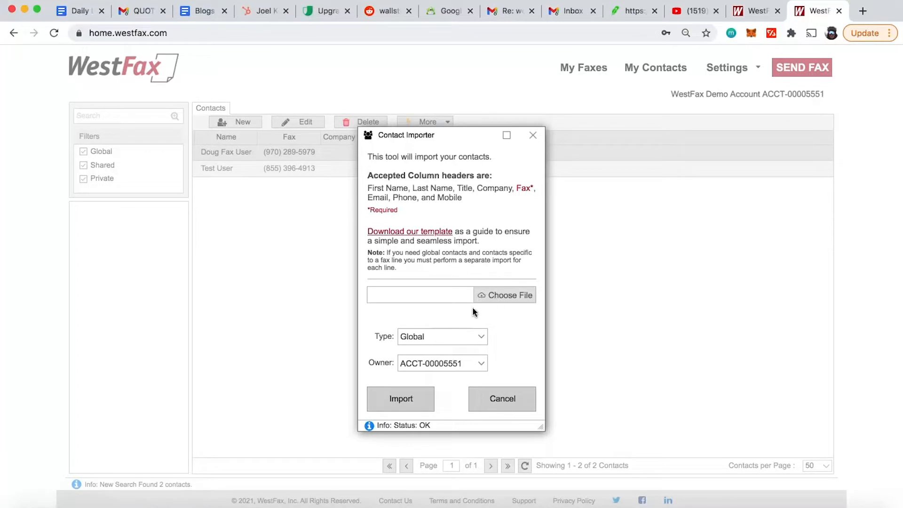
pyautogui.moveTo(432, 376)
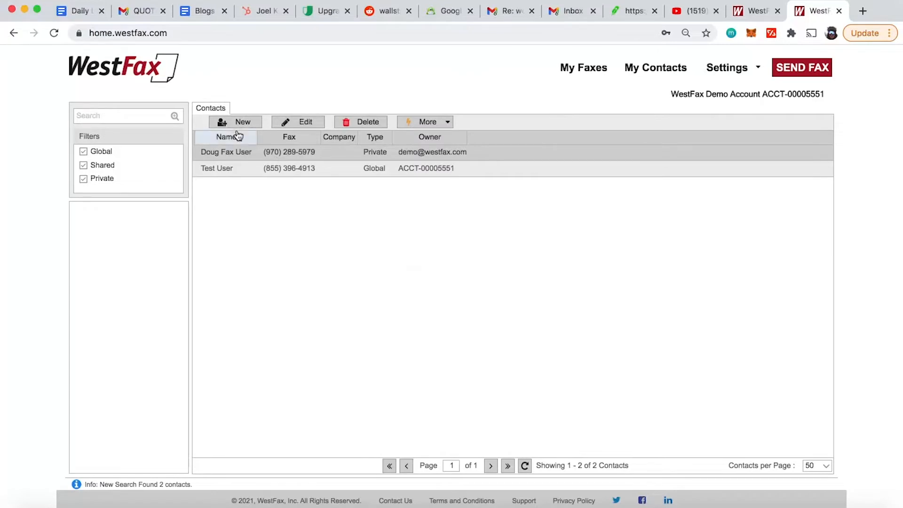
pyautogui.click(235, 122)
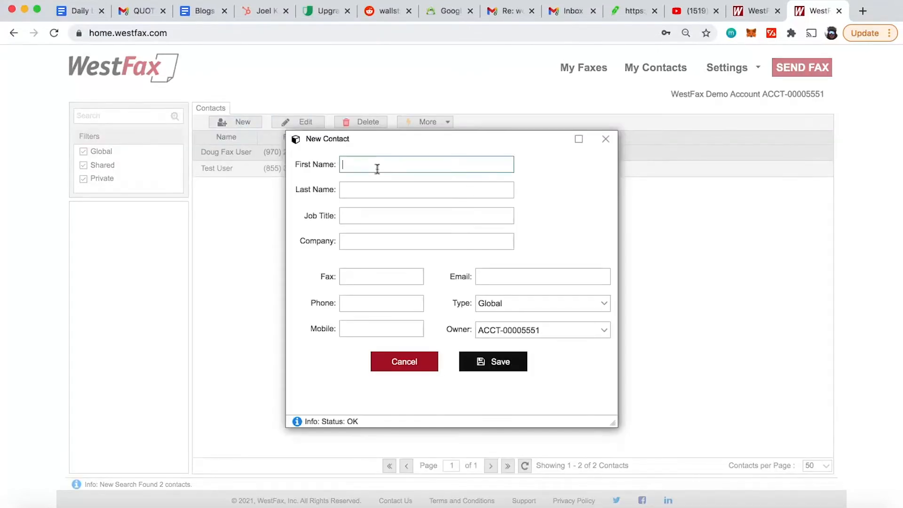
pyautogui.write('TES')
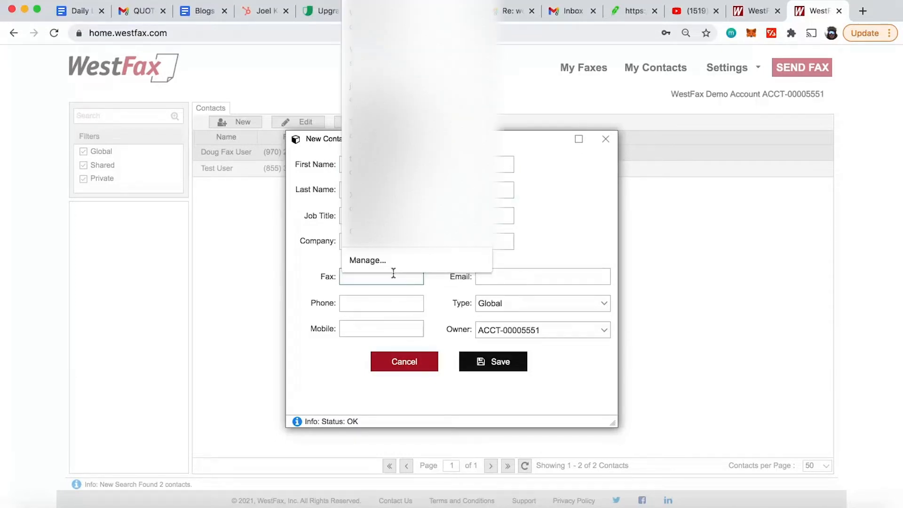
pyautogui.write('222222222')
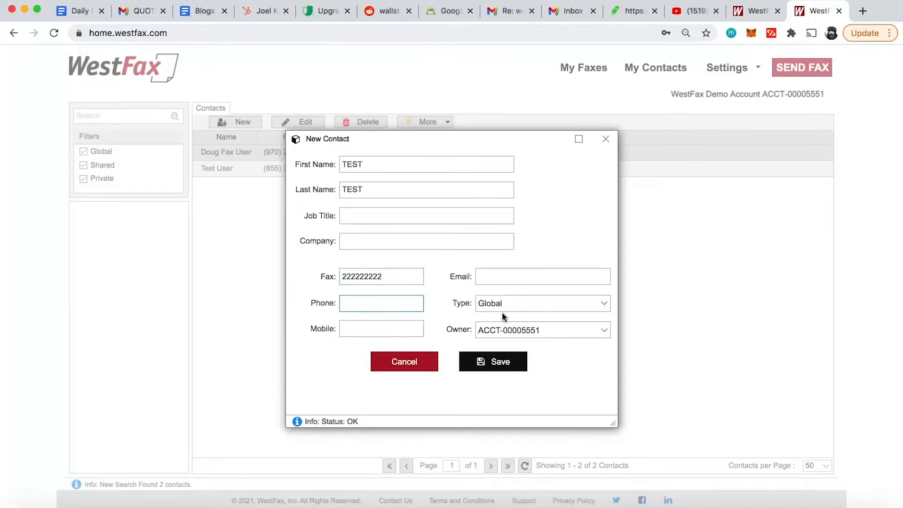
# Set the contact type to Private with the fax line as owner and save it
pyautogui.click(604, 304)
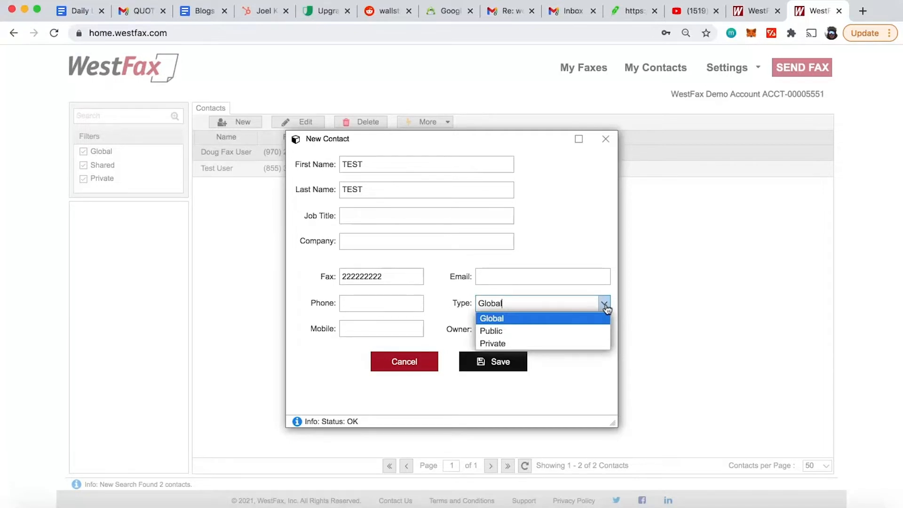
pyautogui.click(491, 330)
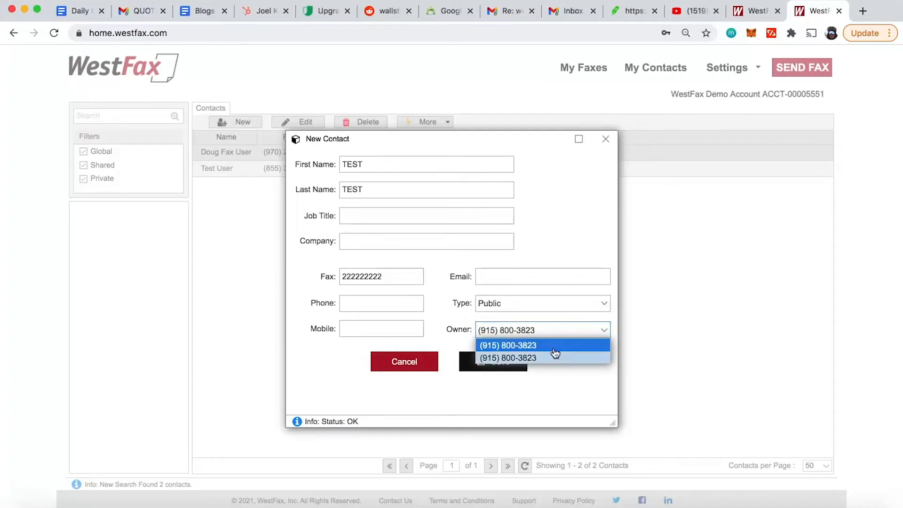
pyautogui.click(540, 303)
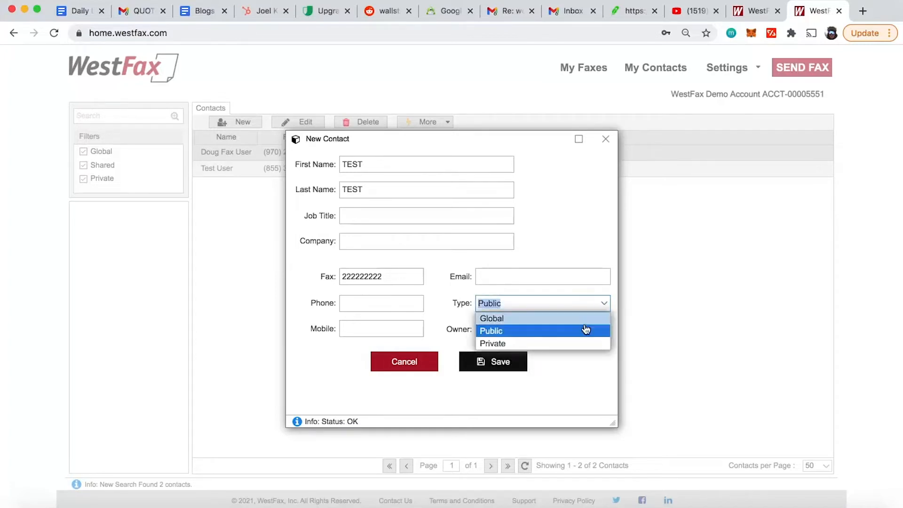
pyautogui.click(492, 343)
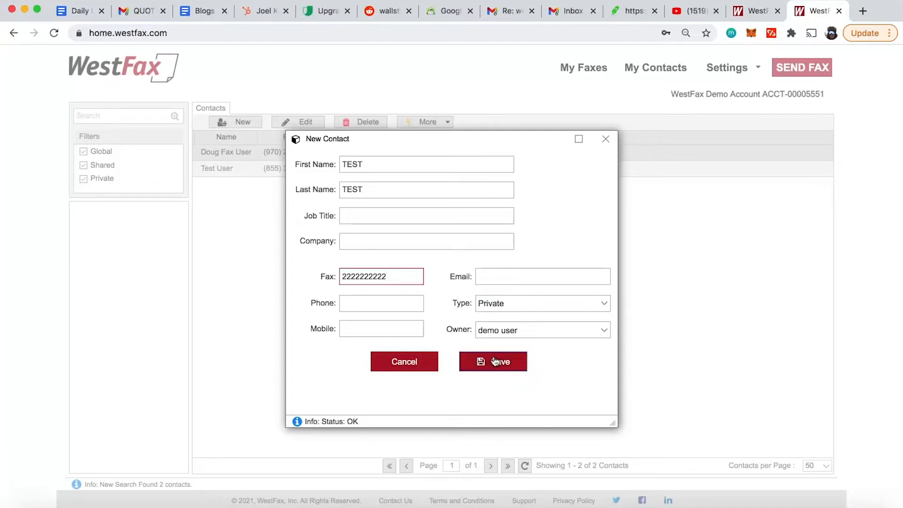
pyautogui.click(492, 361)
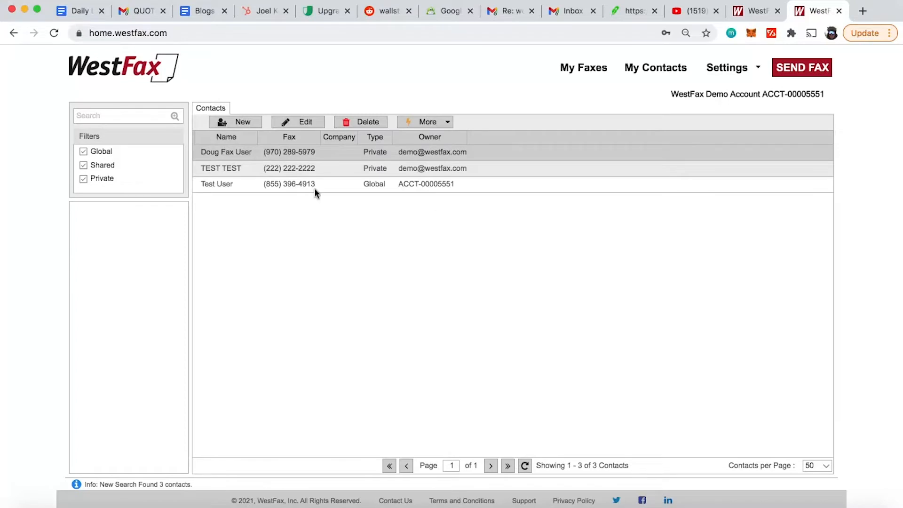
pyautogui.moveTo(321, 222)
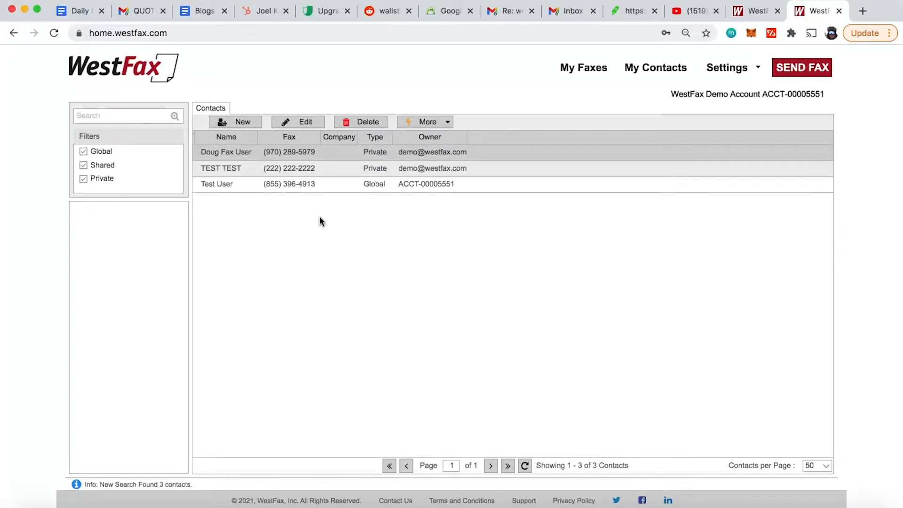
pyautogui.moveTo(638, 127)
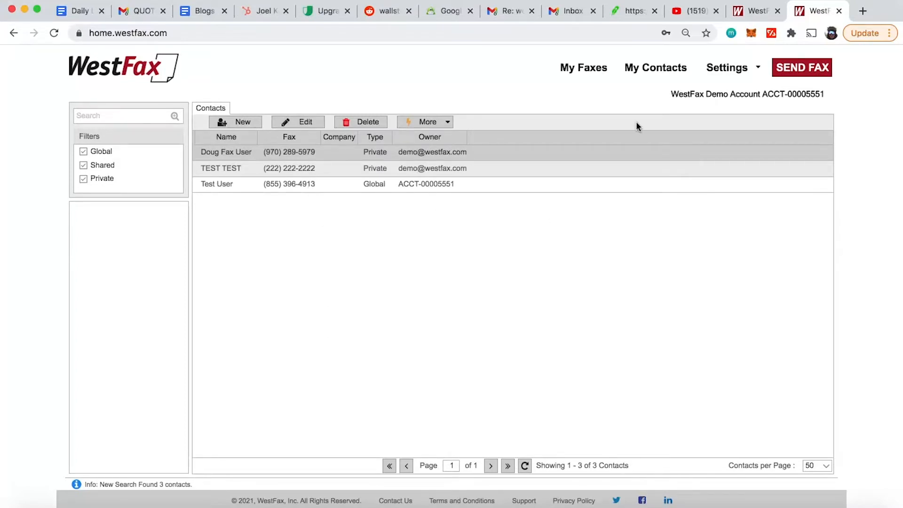
# Show the account Settings menu options
pyautogui.click(729, 68)
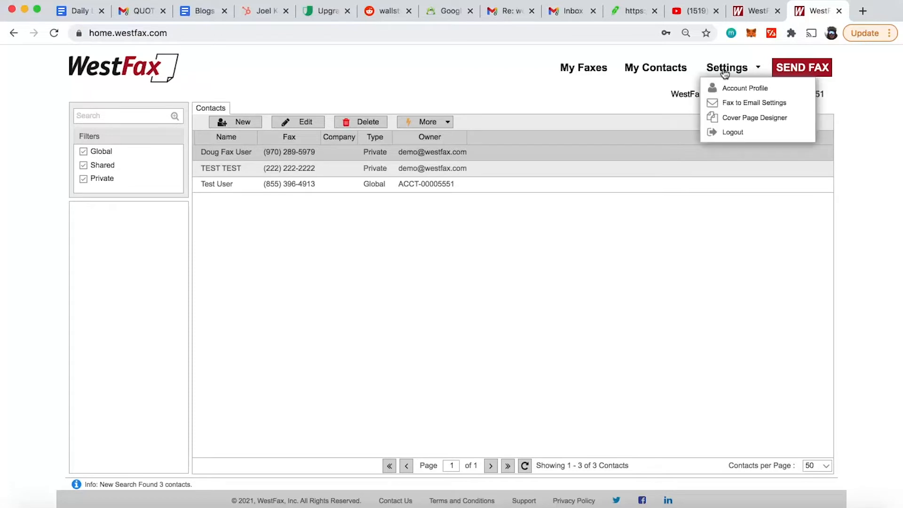
pyautogui.moveTo(756, 103)
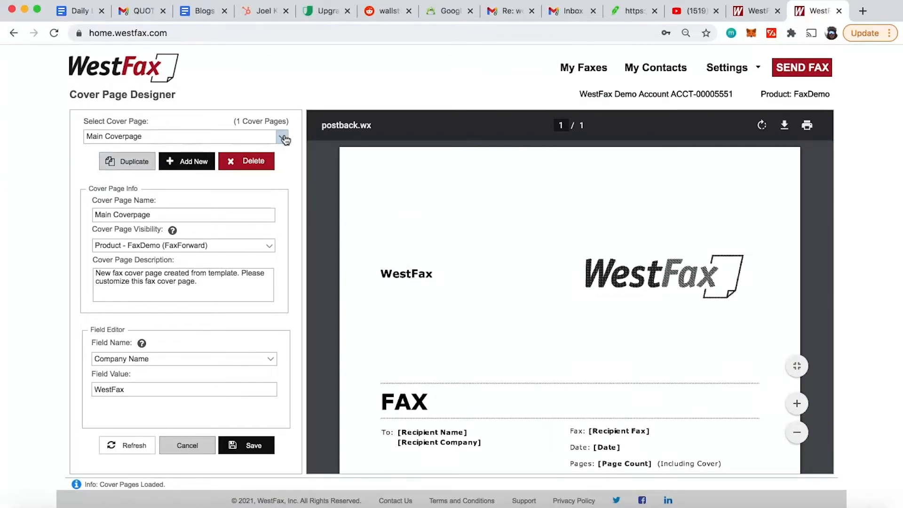
pyautogui.click(281, 136)
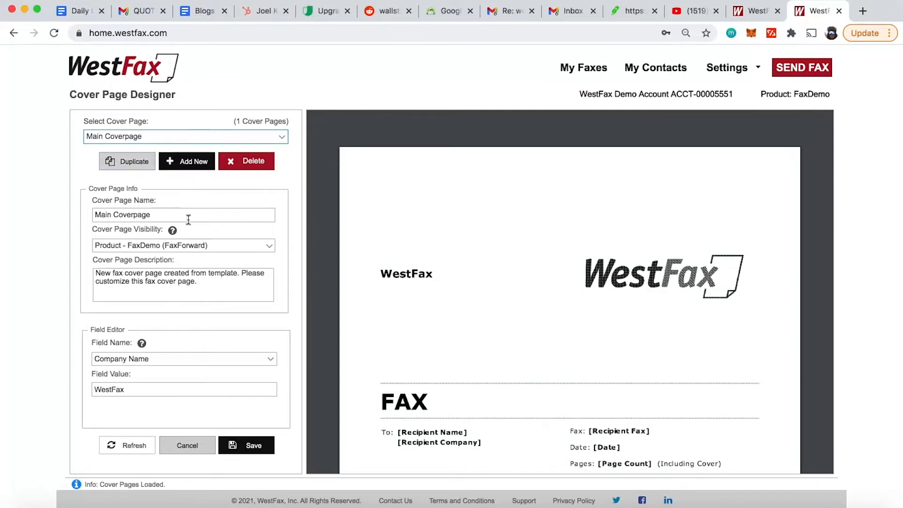
pyautogui.click(184, 215)
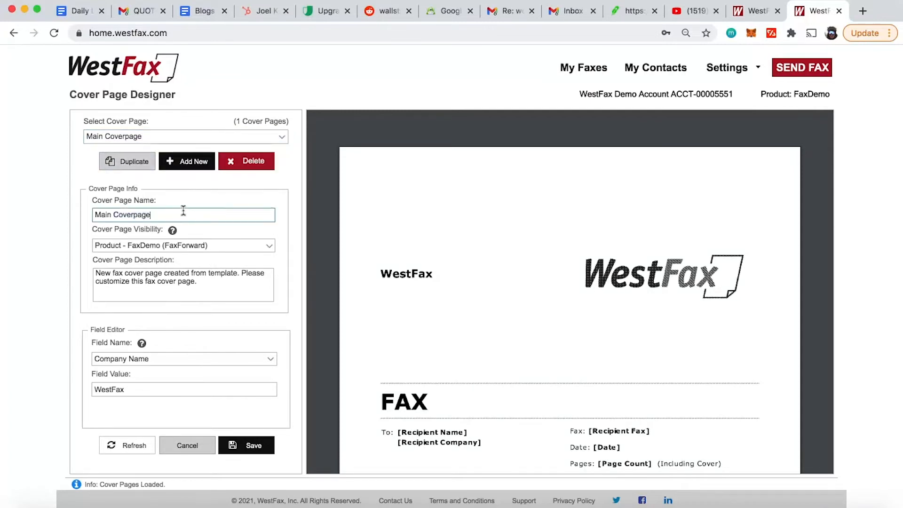
pyautogui.click(183, 245)
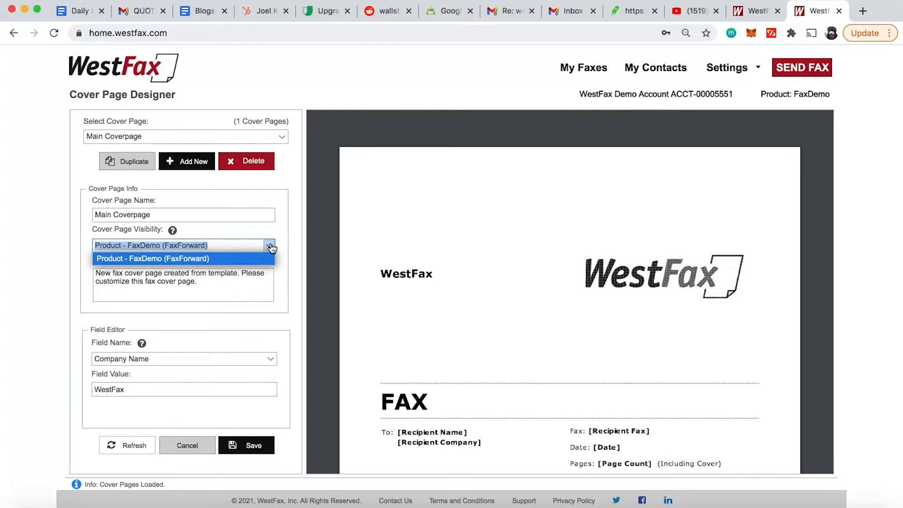
pyautogui.click(153, 258)
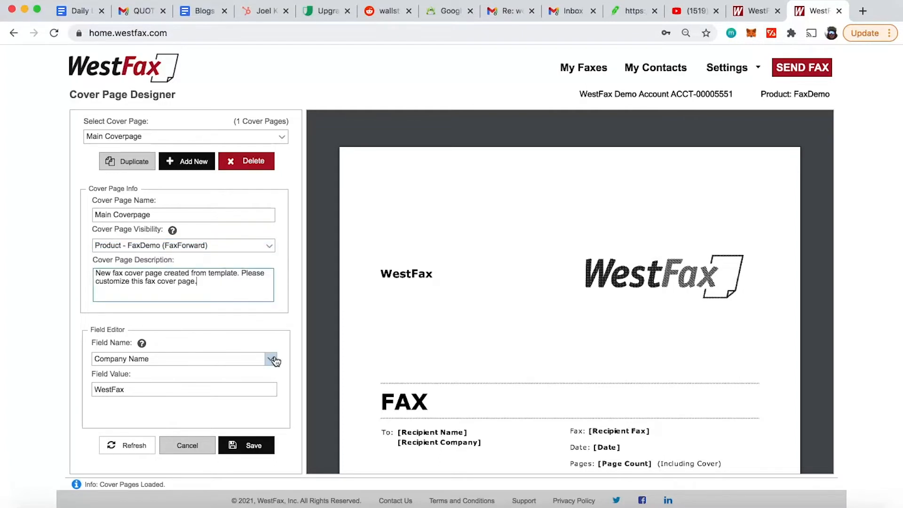
pyautogui.click(271, 359)
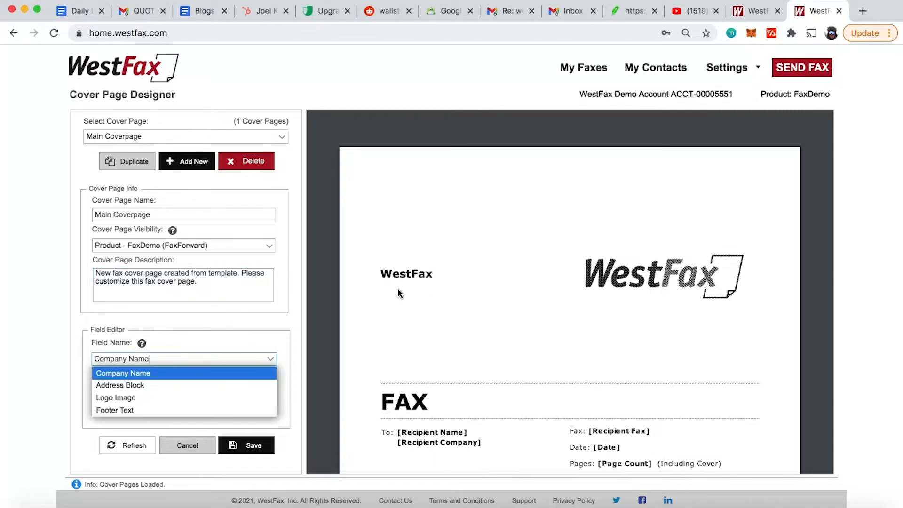
pyautogui.click(122, 374)
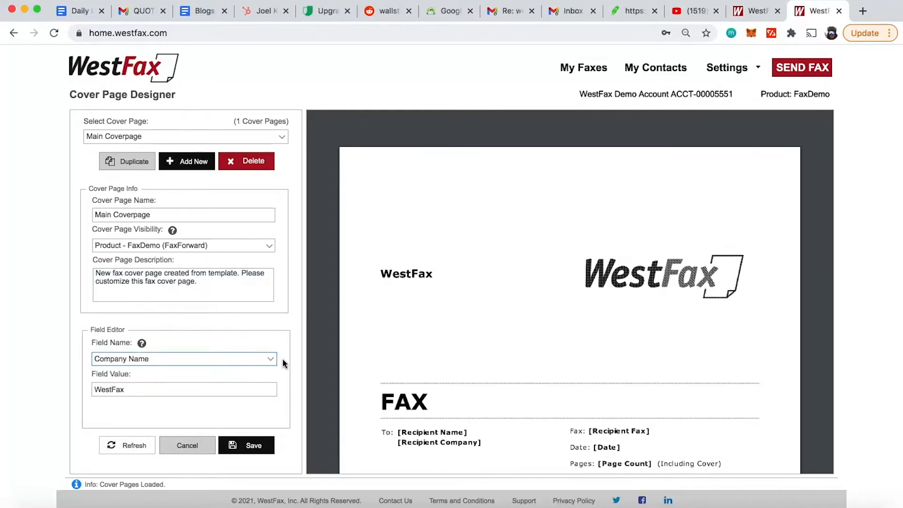
pyautogui.click(184, 359)
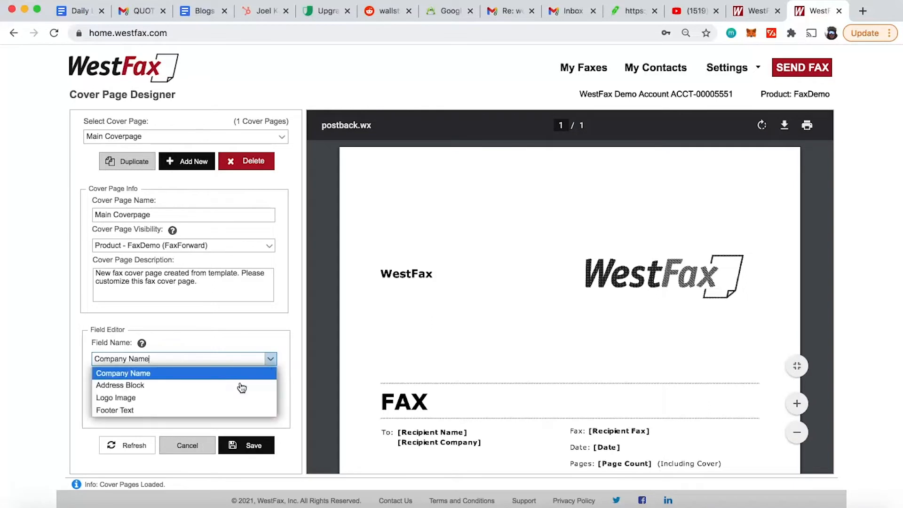
pyautogui.click(119, 385)
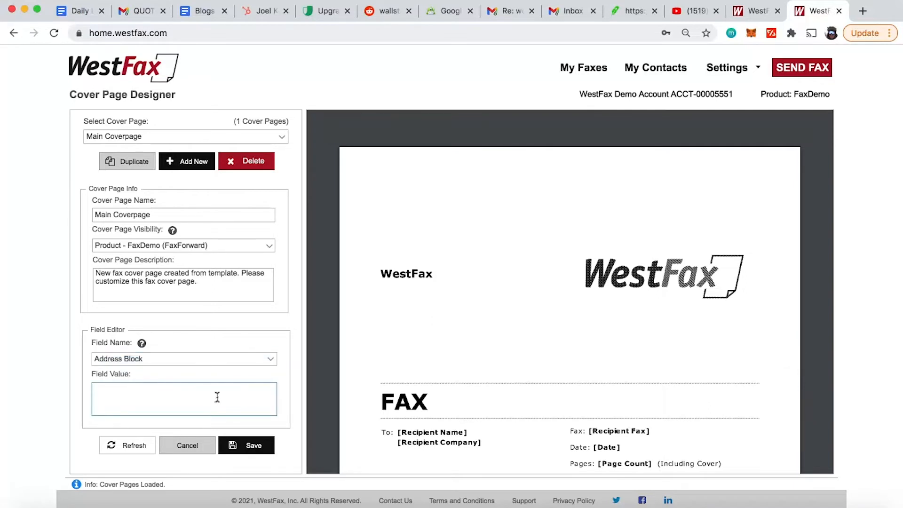
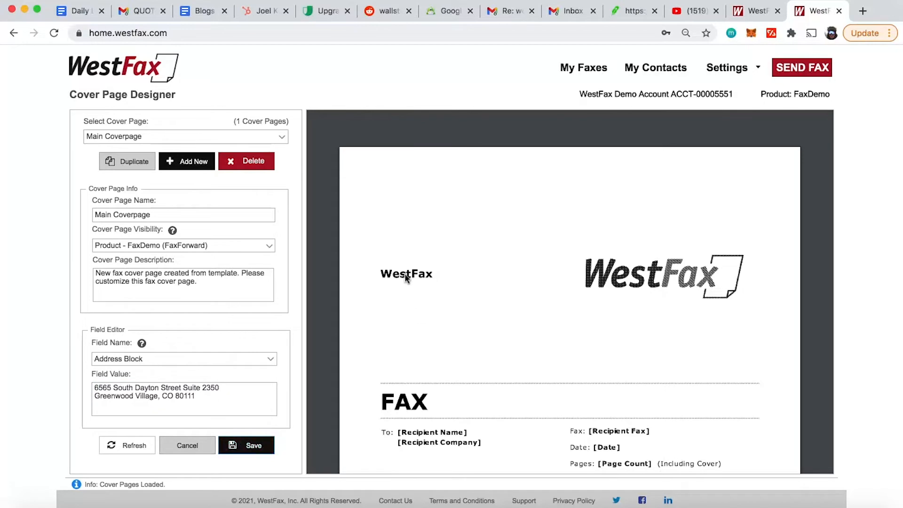
# Save the Main Coverpage and wait for its preview to refresh
pyautogui.click(254, 445)
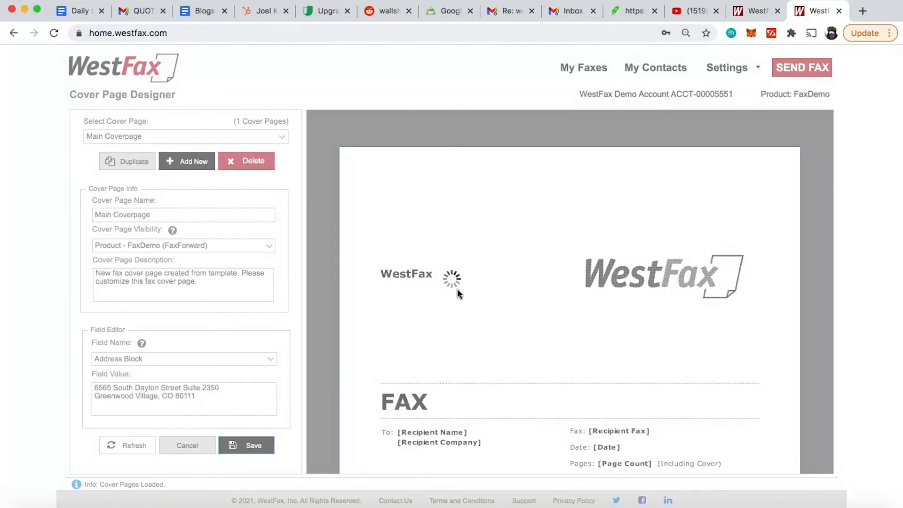
pyautogui.click(246, 445)
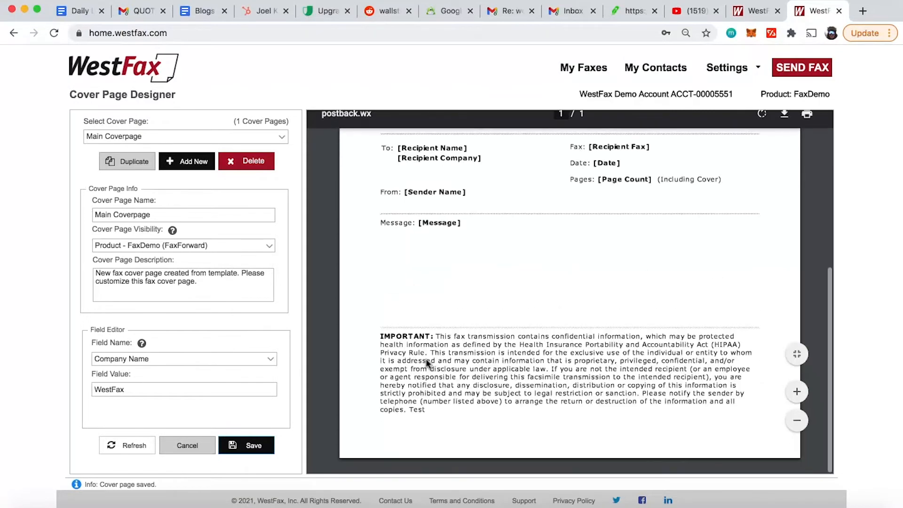
pyautogui.click(183, 358)
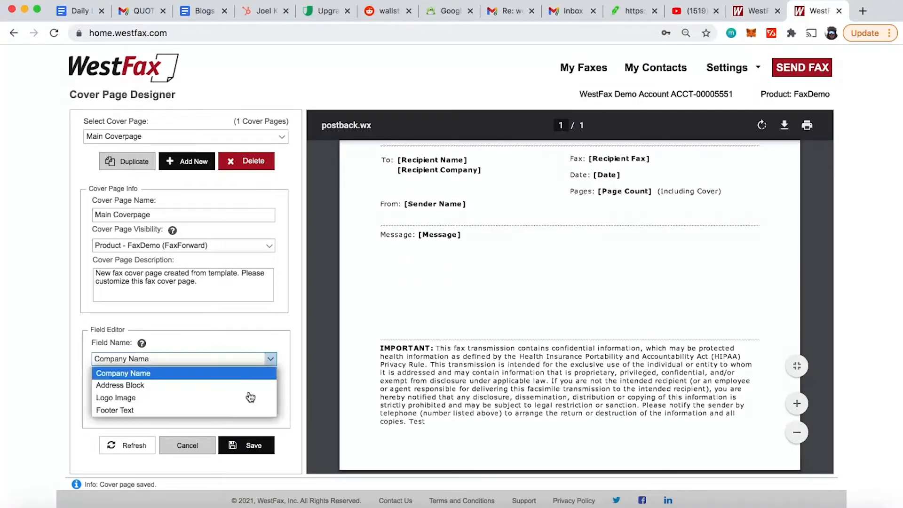
pyautogui.click(115, 410)
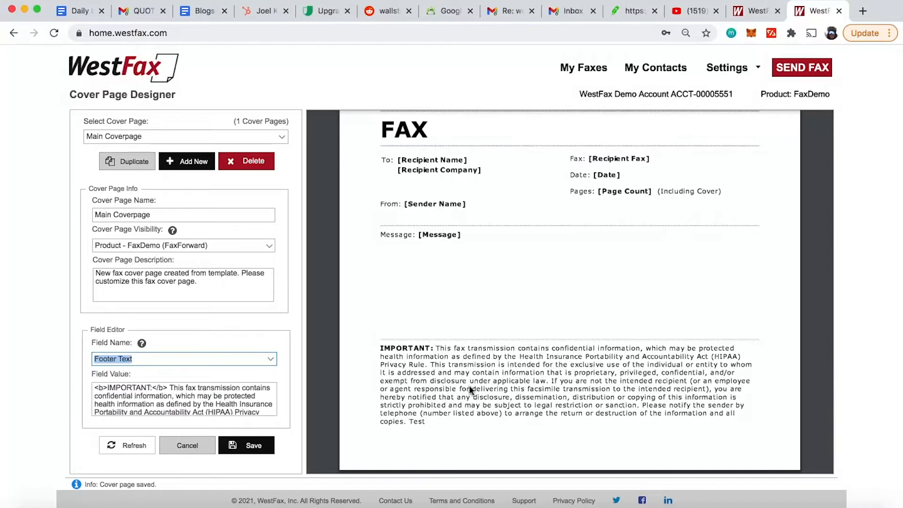
pyautogui.moveTo(472, 386)
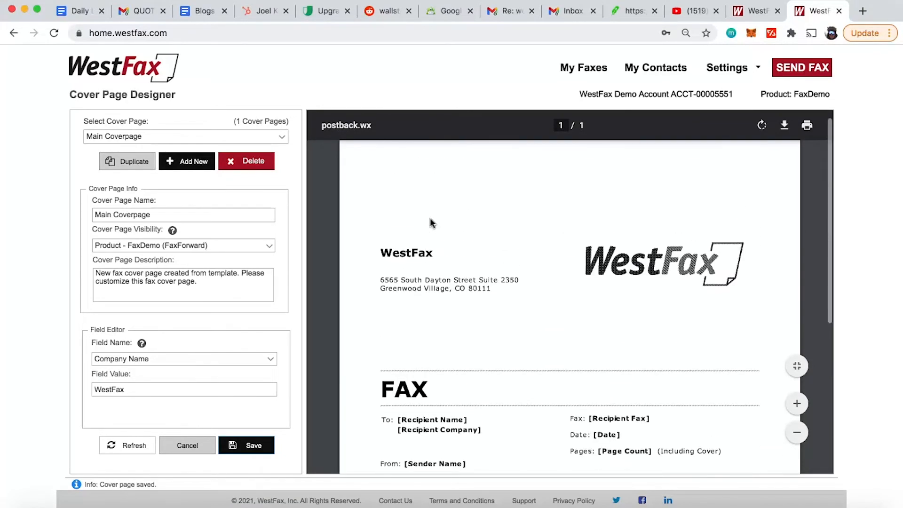
pyautogui.moveTo(774, 94)
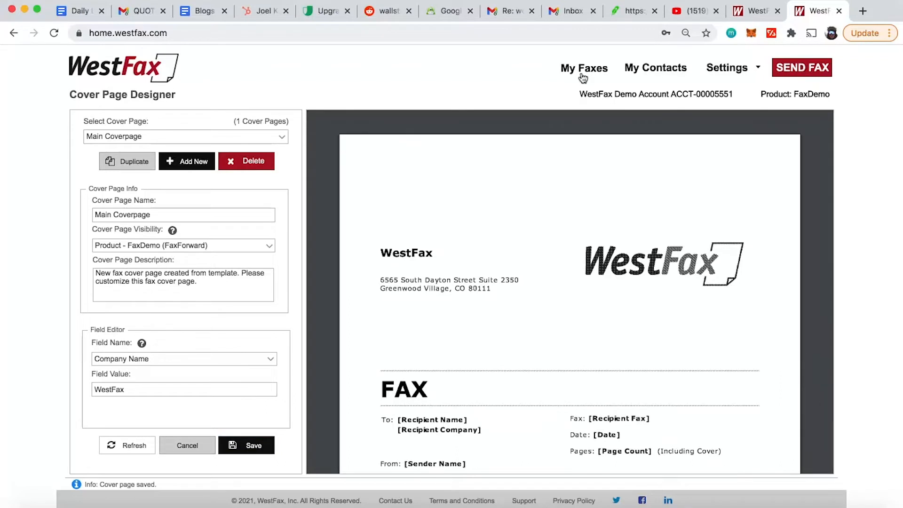
# Start composing a new fax from My Faxes via SEND FAX
pyautogui.click(583, 68)
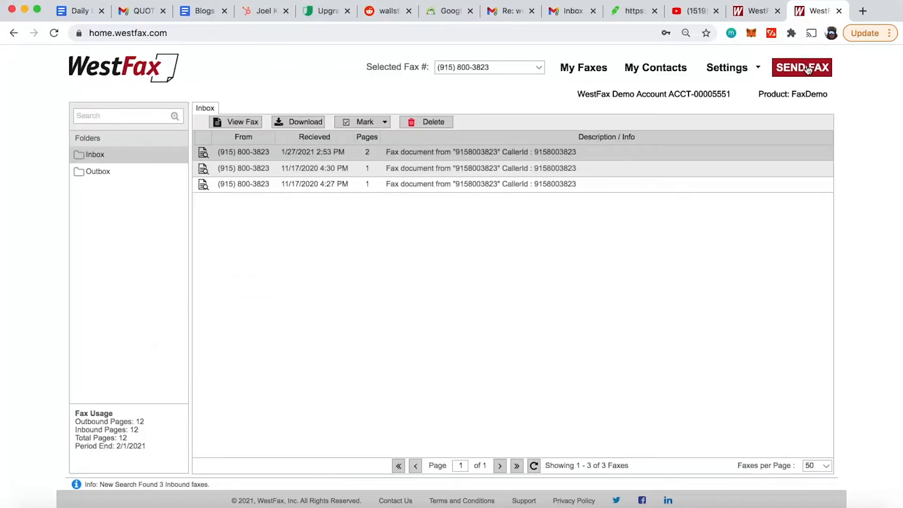
pyautogui.click(801, 68)
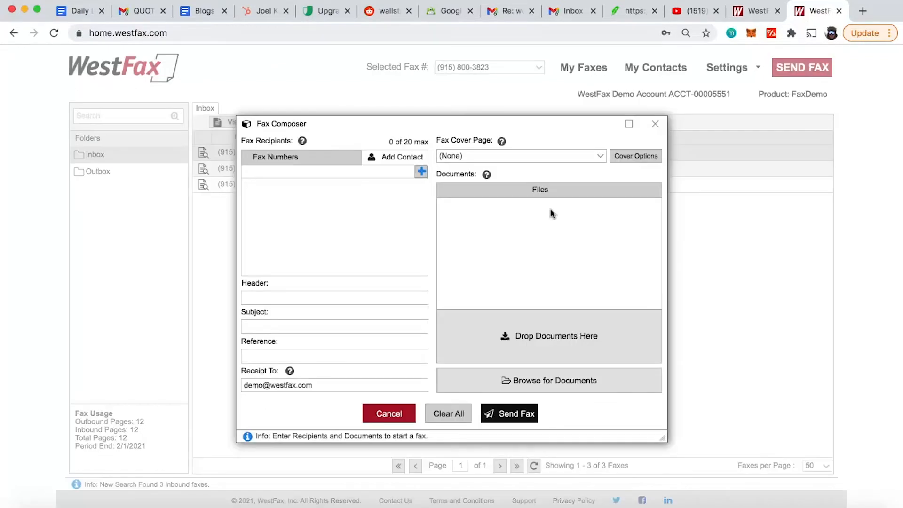
pyautogui.click(328, 171)
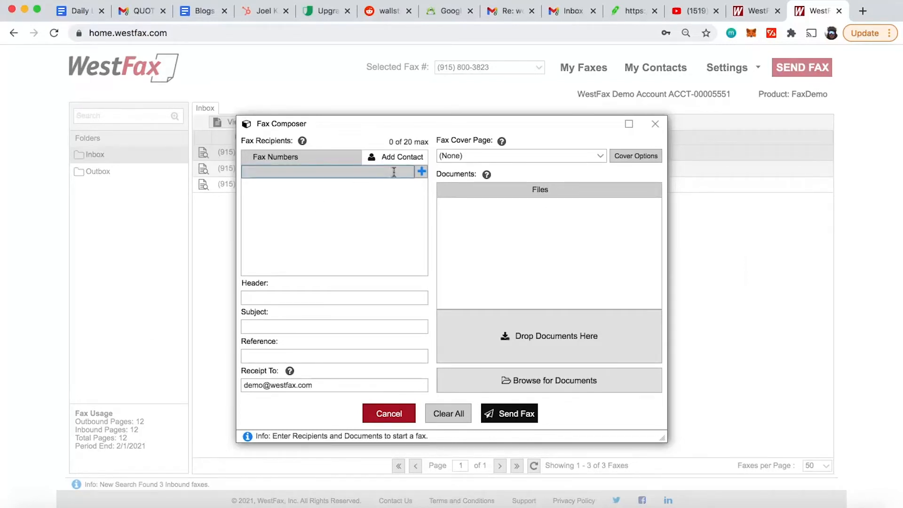
# Add the typed number 333444 as a recipient, then remove it again
pyautogui.write('333444')
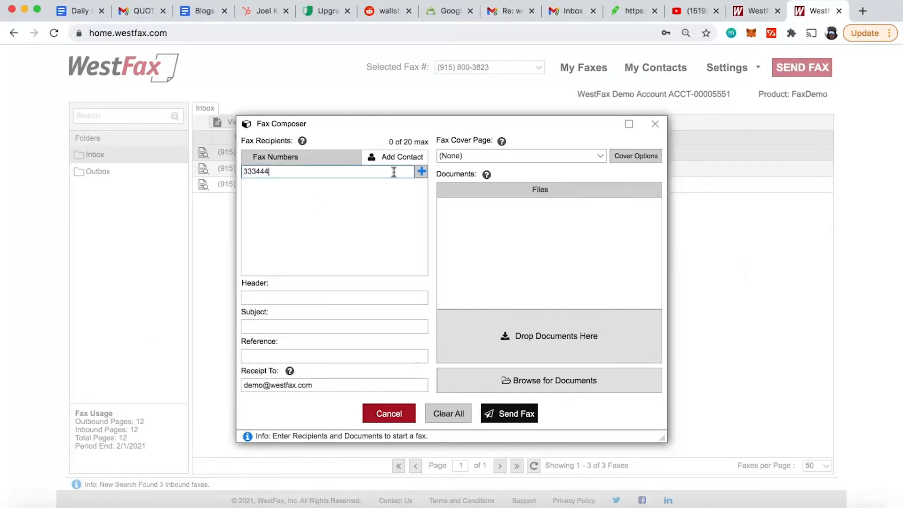
pyautogui.click(422, 172)
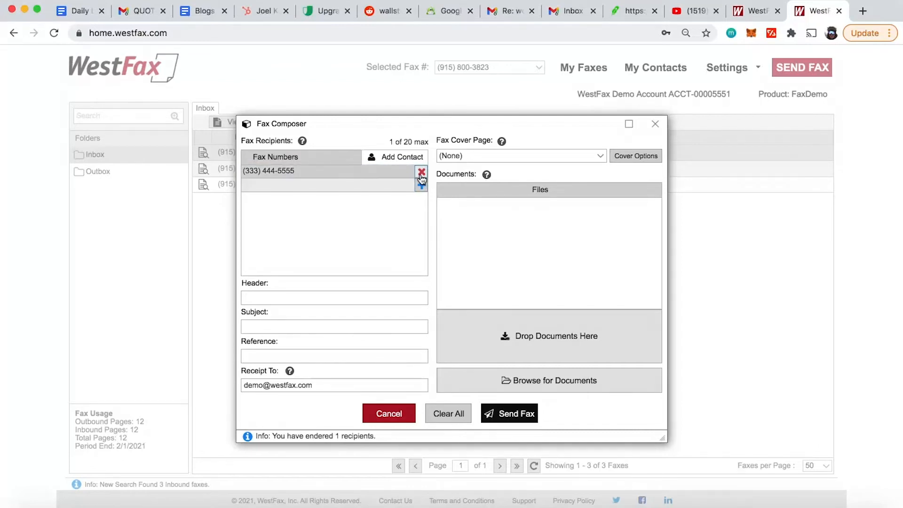
pyautogui.click(402, 157)
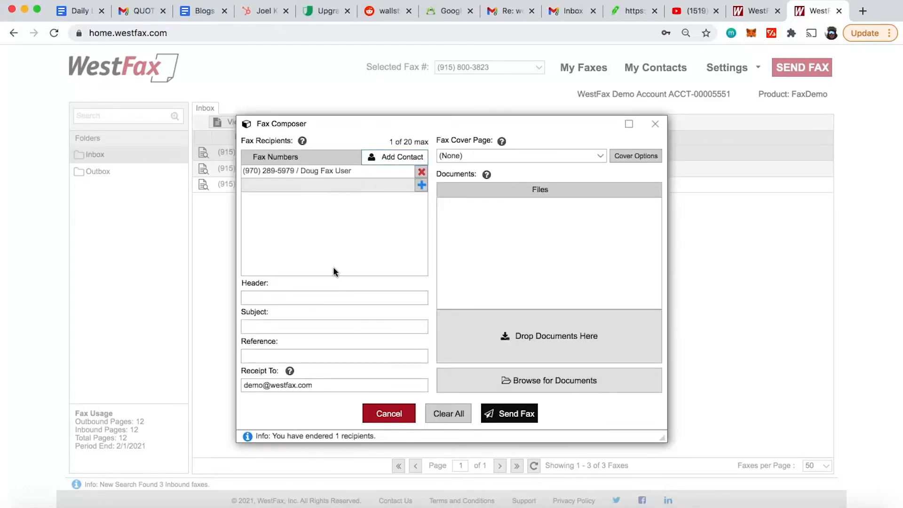
pyautogui.write('TE')
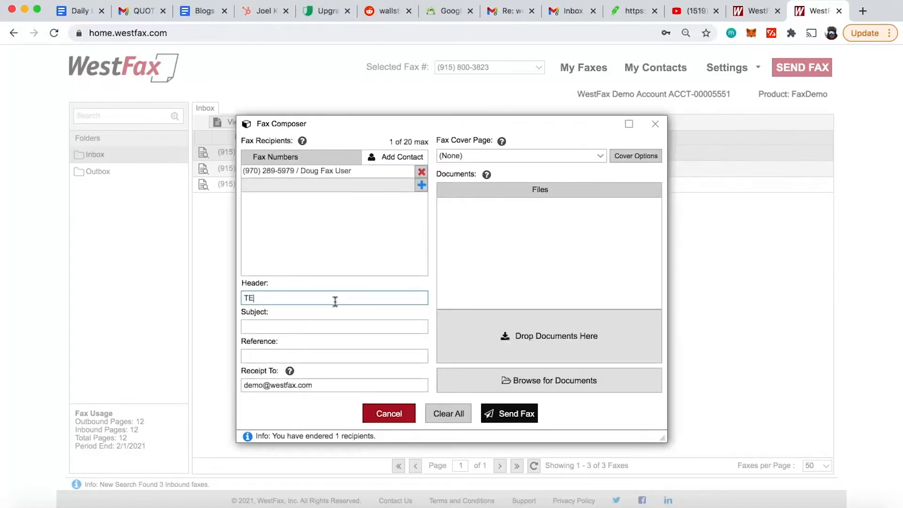
pyautogui.write('ST')
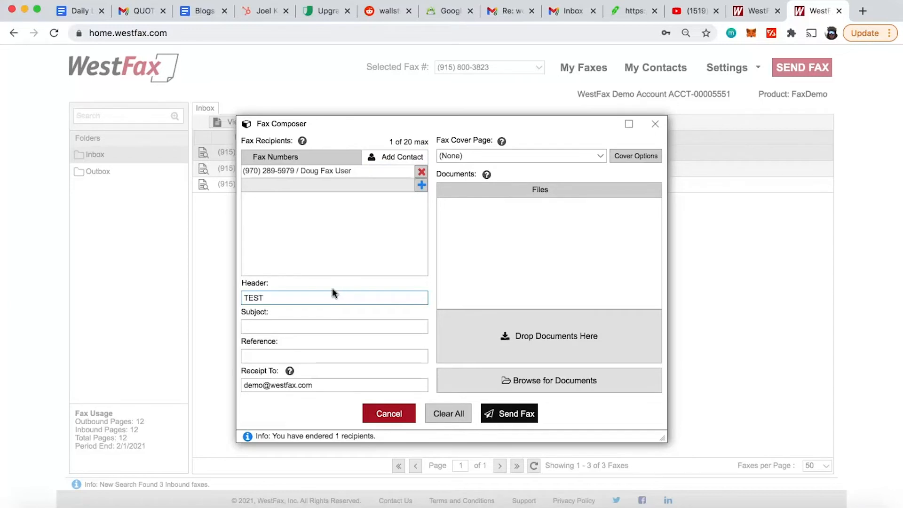
pyautogui.write('TEST')
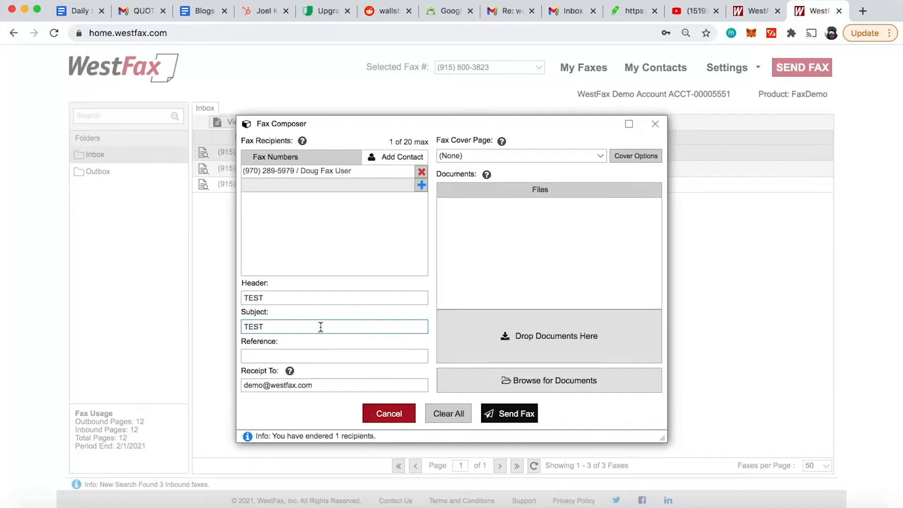
pyautogui.click(334, 355)
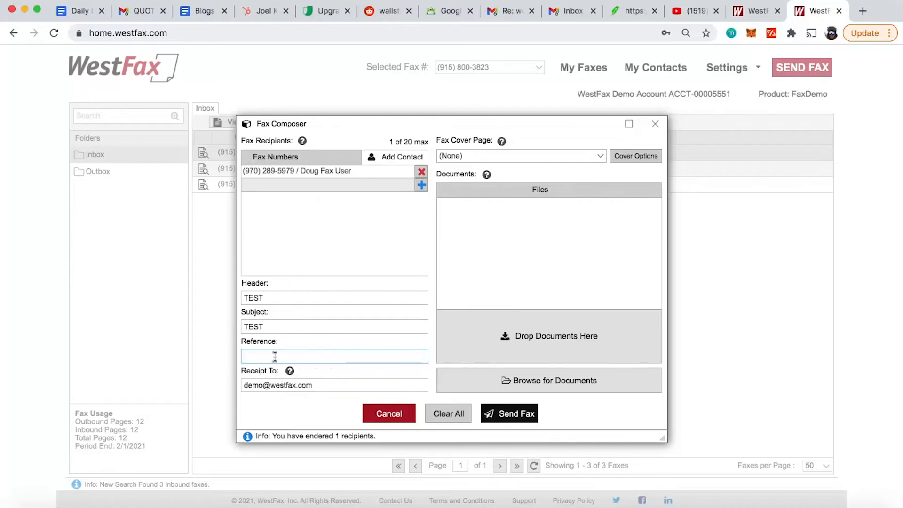
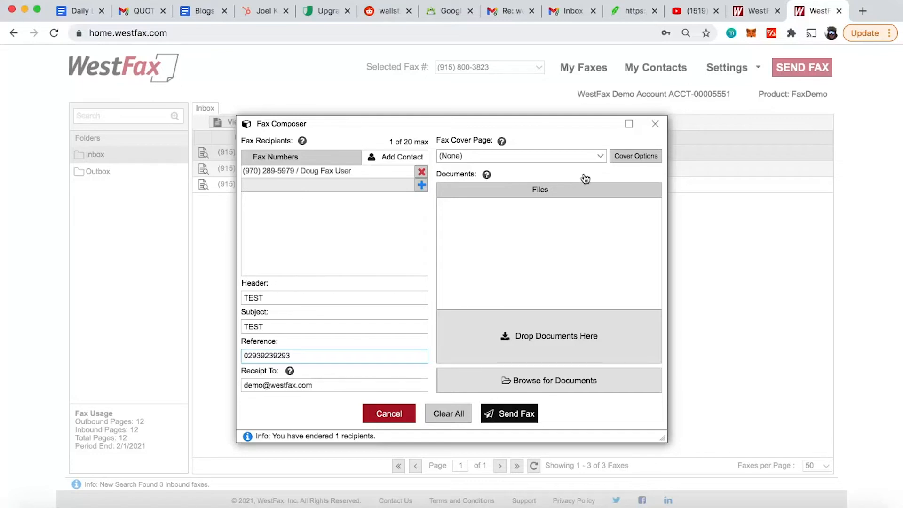
# Choose Main Coverpage as the fax cover page
pyautogui.click(601, 155)
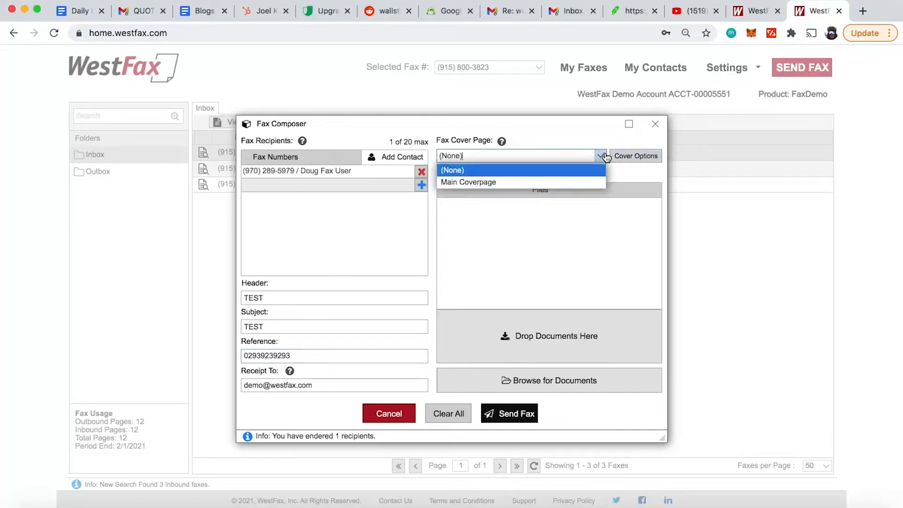
pyautogui.click(467, 182)
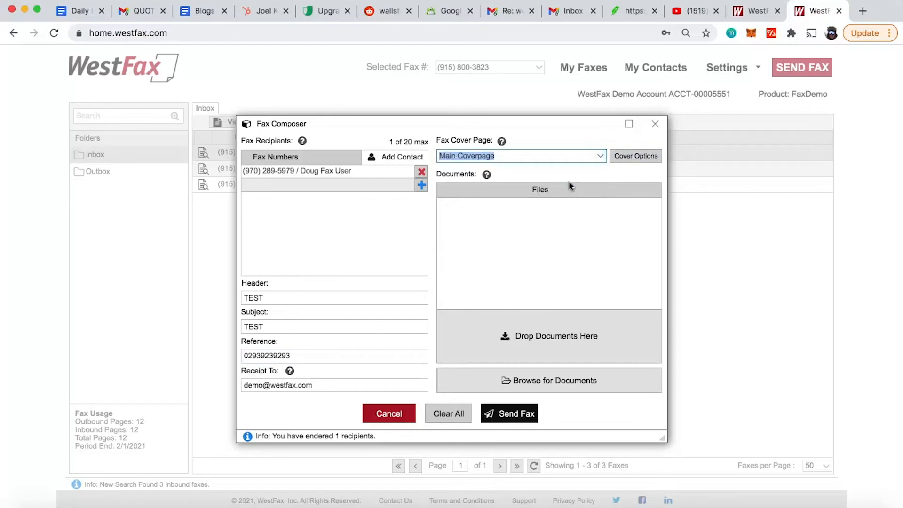
pyautogui.moveTo(579, 229)
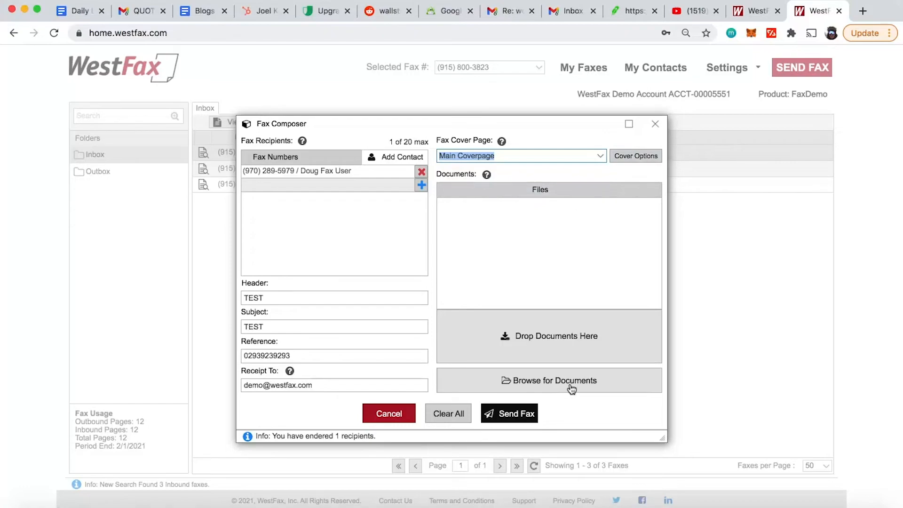
# Browse for documents and open the fax folder on the desktop to attach To be.pdf
pyautogui.click(549, 381)
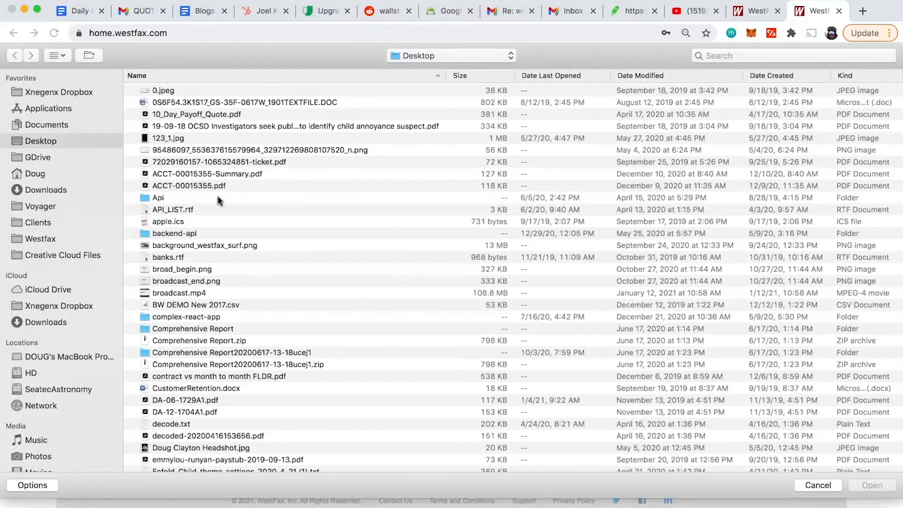
pyautogui.scroll(-3)
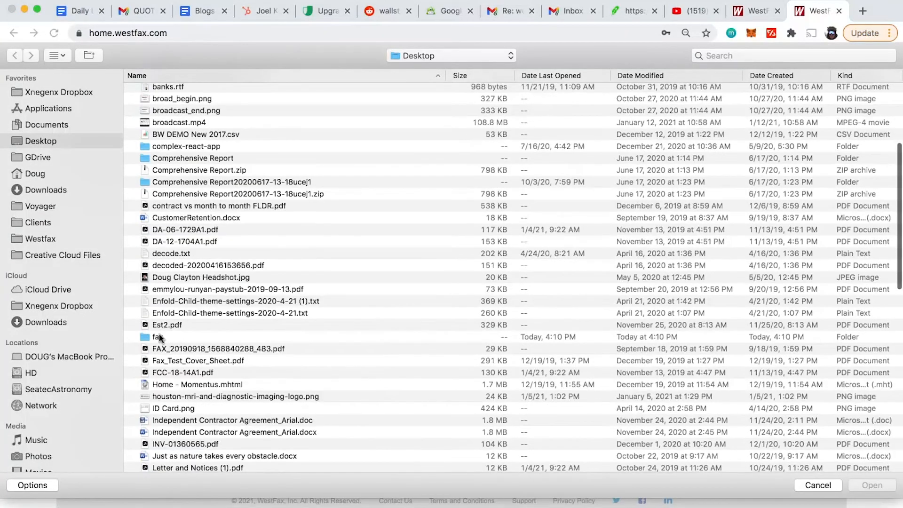
pyautogui.doubleClick(157, 336)
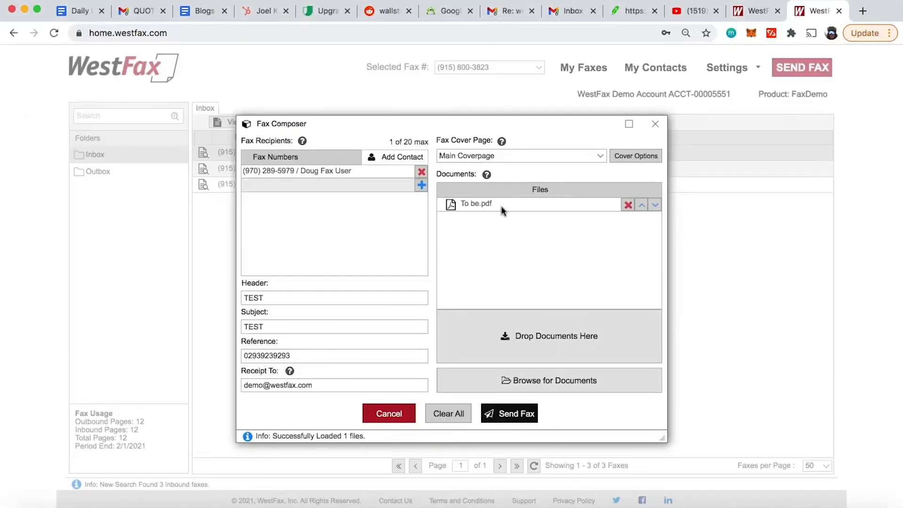
# Set the cover page sender to Doug and message to "This is the fax you asked for." and confirm
pyautogui.click(636, 155)
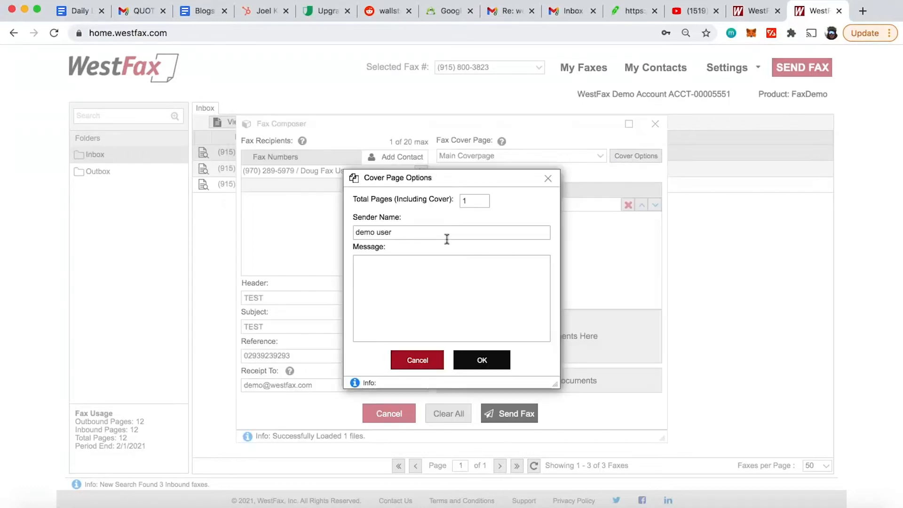
pyautogui.doubleClick(373, 233)
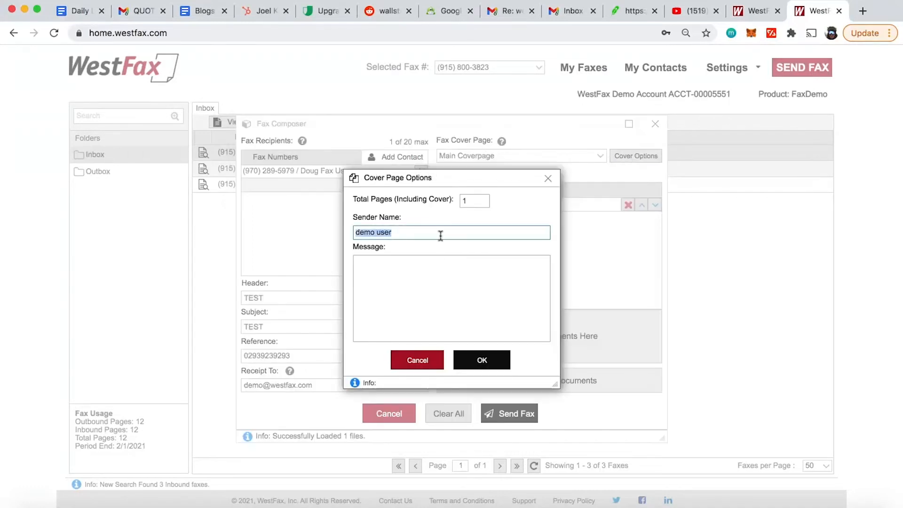
pyautogui.write('Doug')
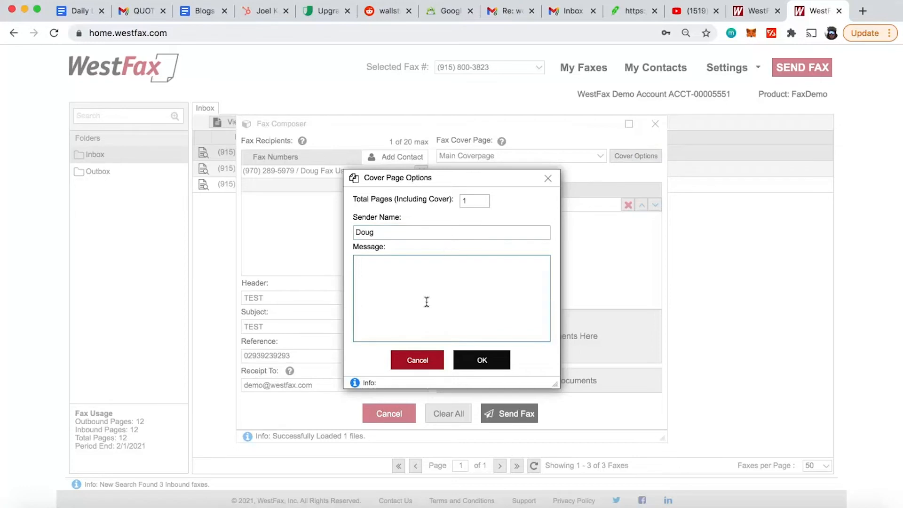
pyautogui.write('This is')
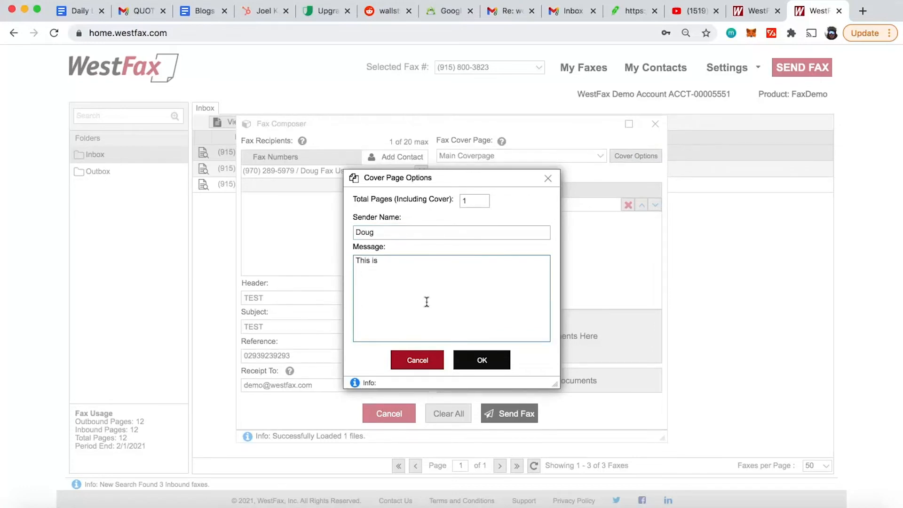
pyautogui.write('the fax you a')
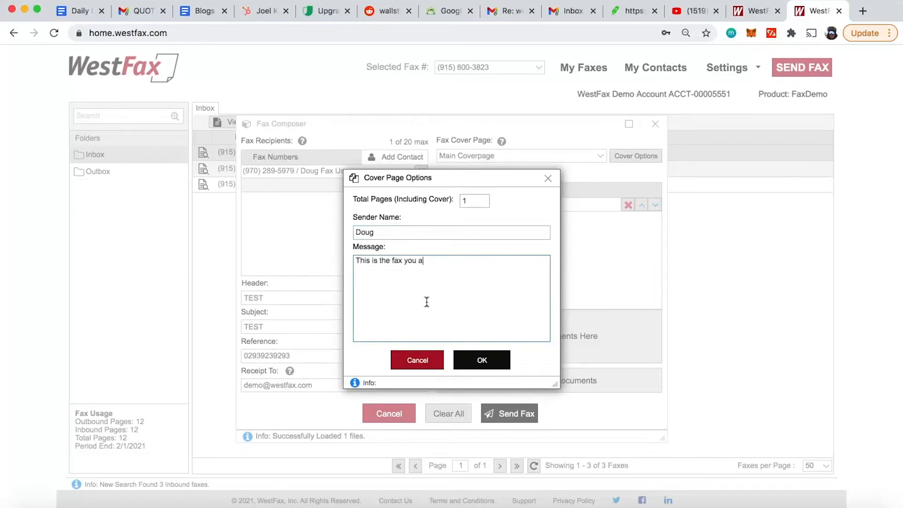
pyautogui.write('sked for.')
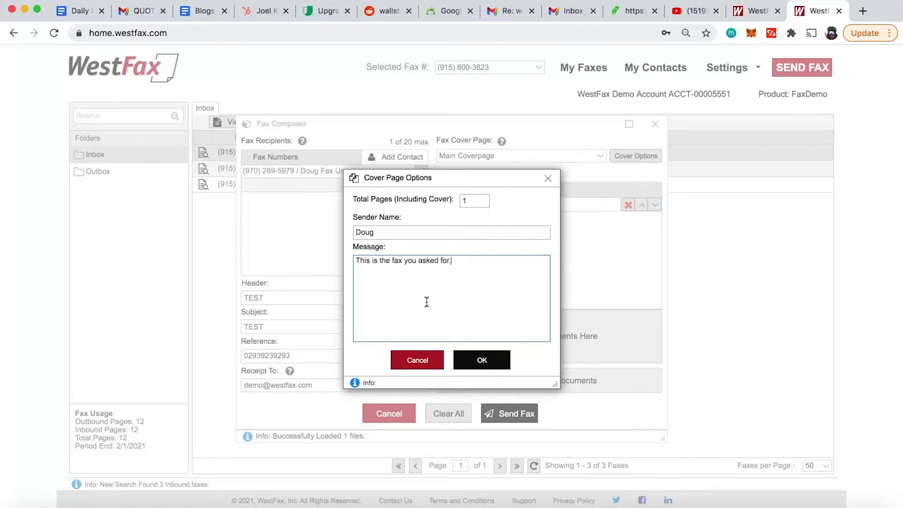
pyautogui.click(482, 360)
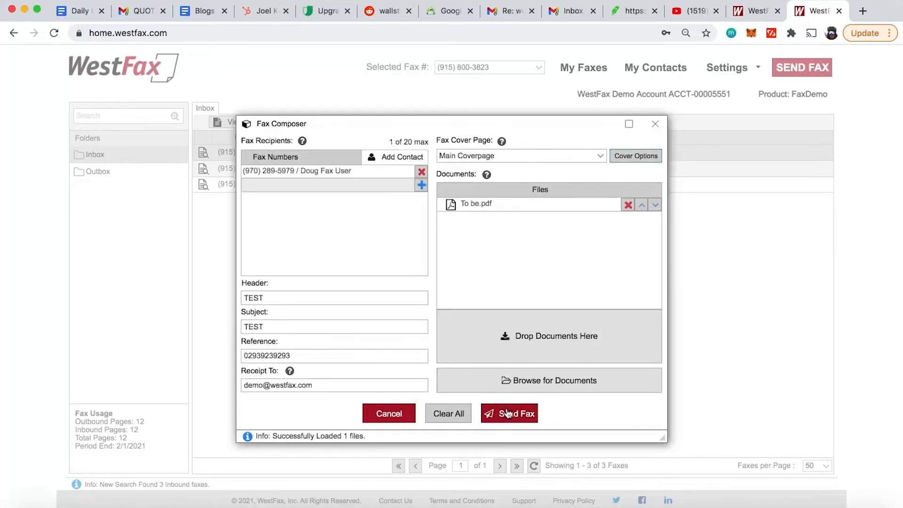
pyautogui.click(515, 414)
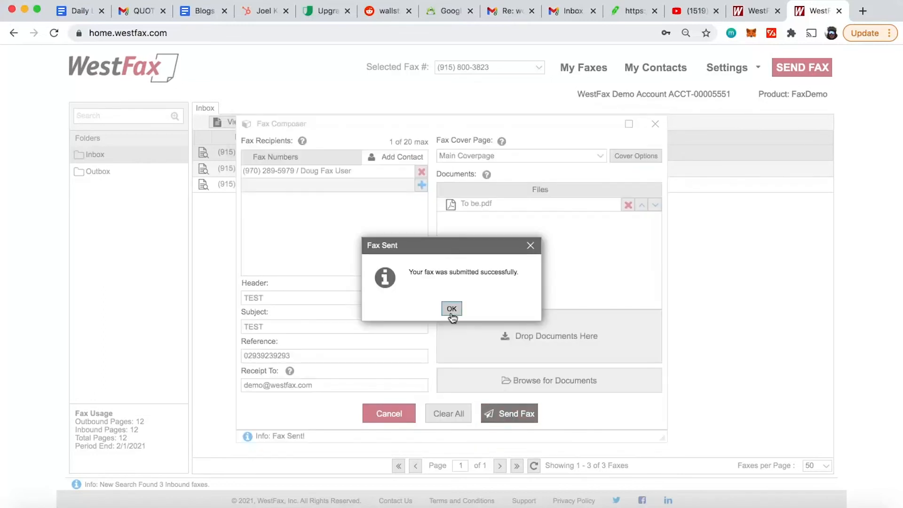
pyautogui.click(452, 309)
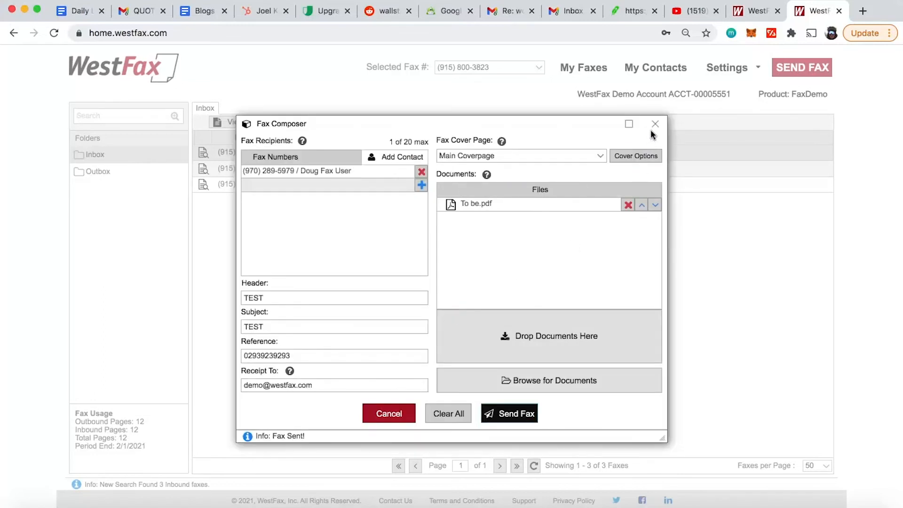
pyautogui.click(655, 124)
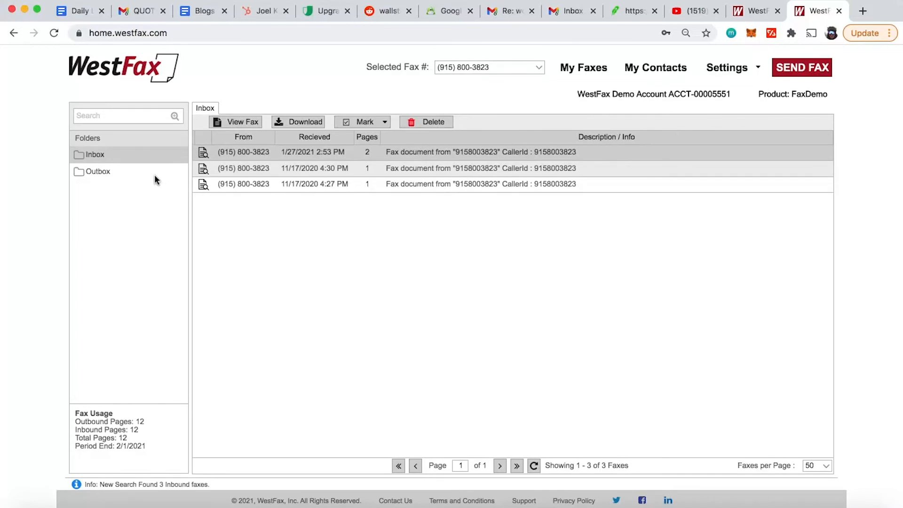
pyautogui.click(98, 171)
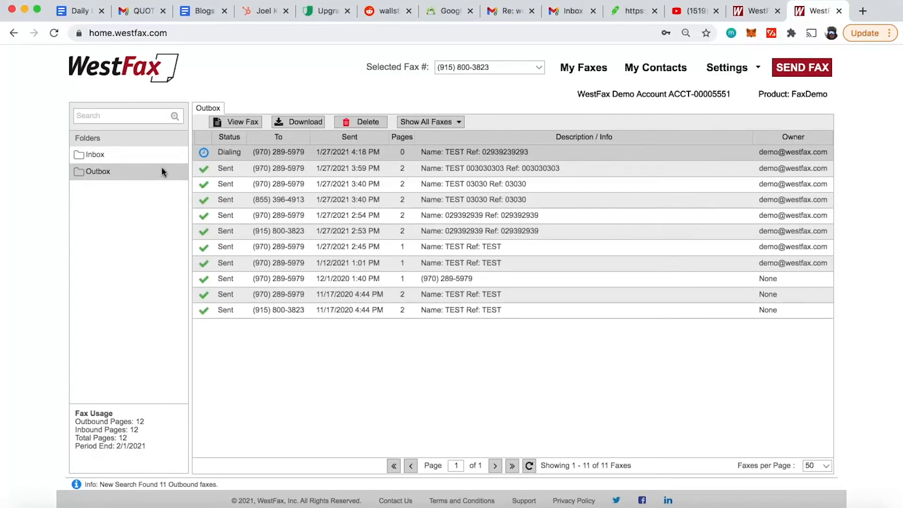
pyautogui.moveTo(234, 159)
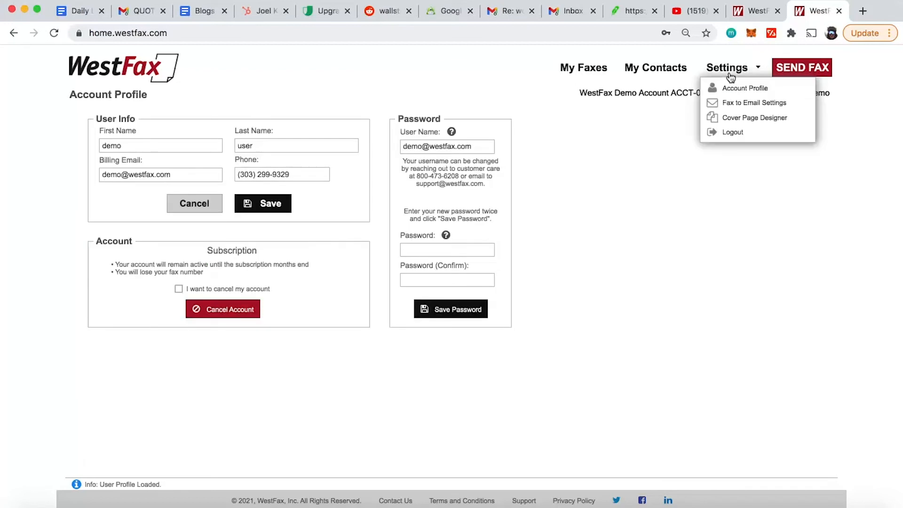
# Show the Account Profile page with user info, password and subscription sections
pyautogui.click(260, 145)
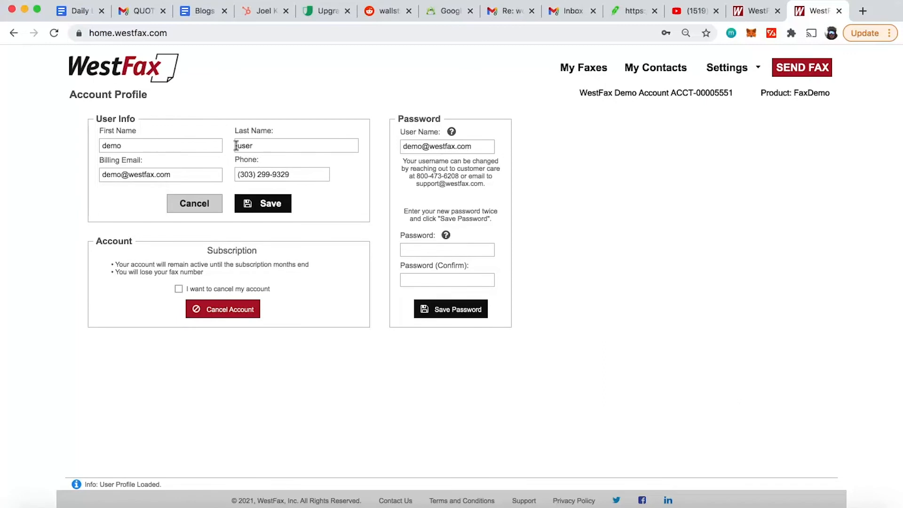
pyautogui.moveTo(265, 175)
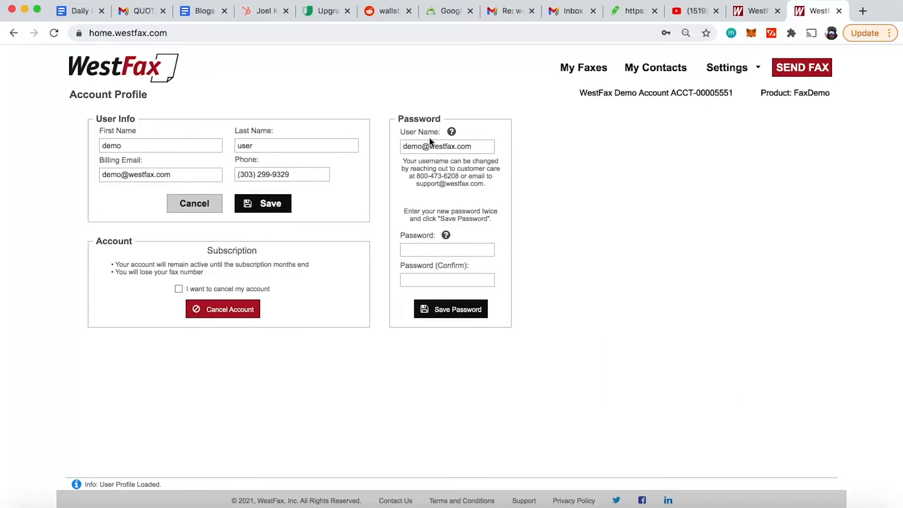
pyautogui.moveTo(465, 265)
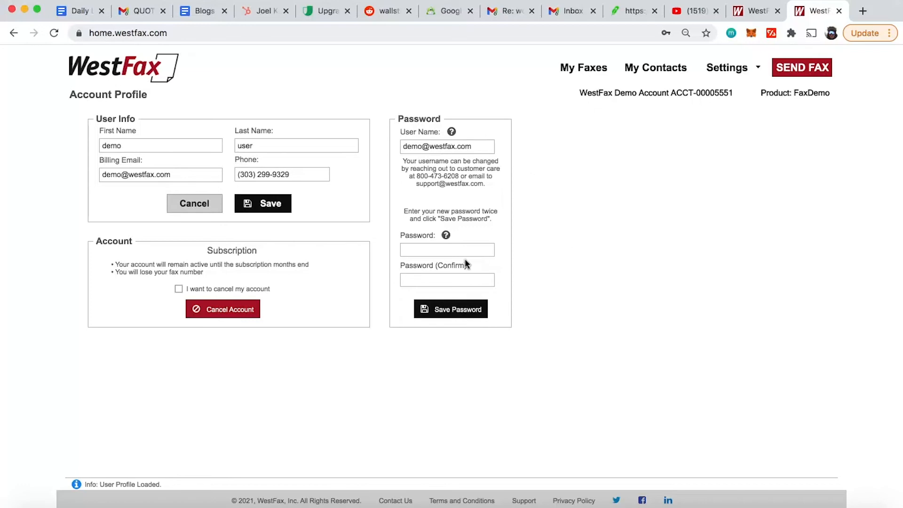
pyautogui.moveTo(720, 90)
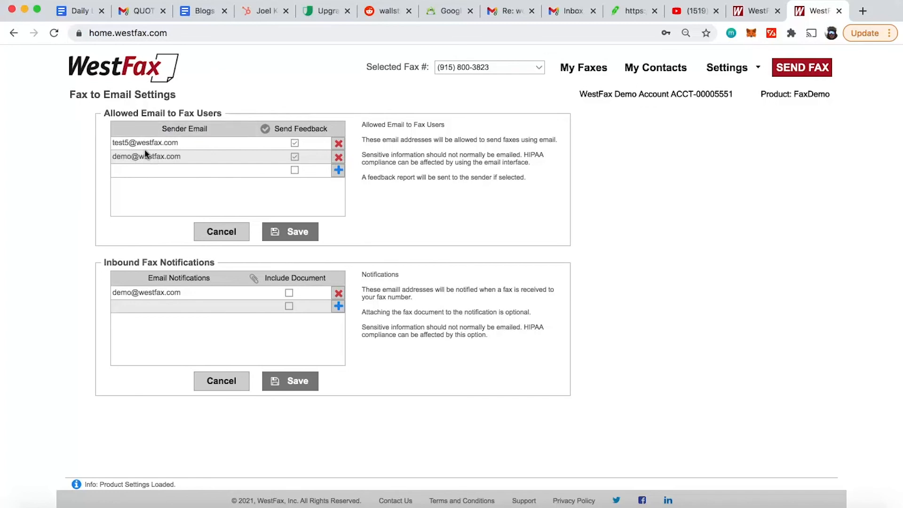
pyautogui.moveTo(149, 160)
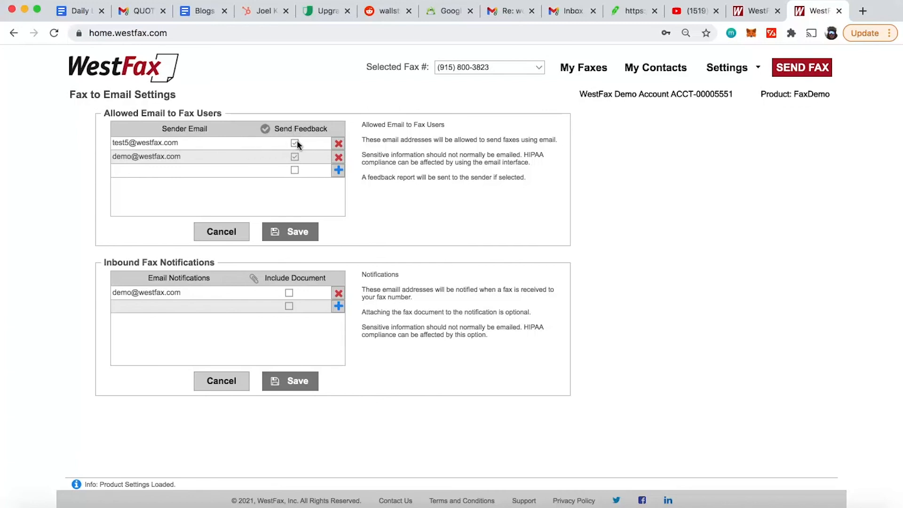
# Toggle the first allowed sender's Send Feedback checkbox, leaving it enabled
pyautogui.click(295, 143)
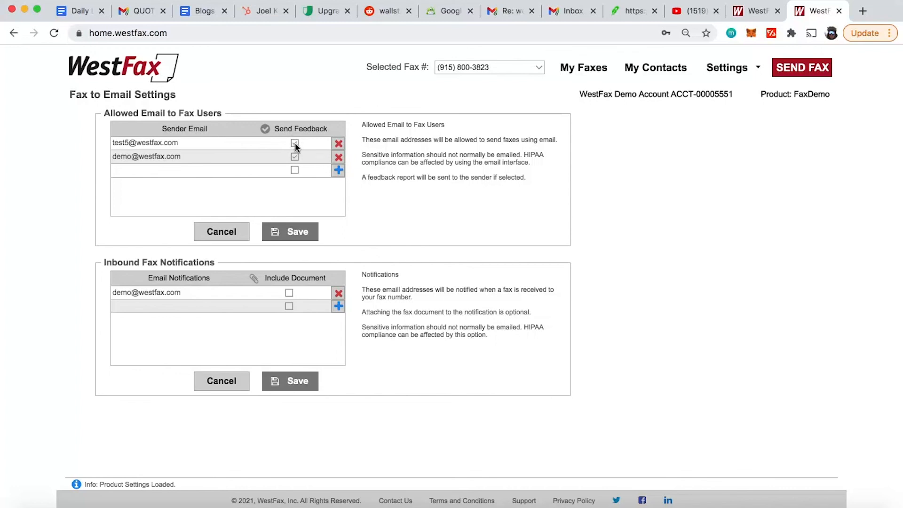
pyautogui.click(295, 143)
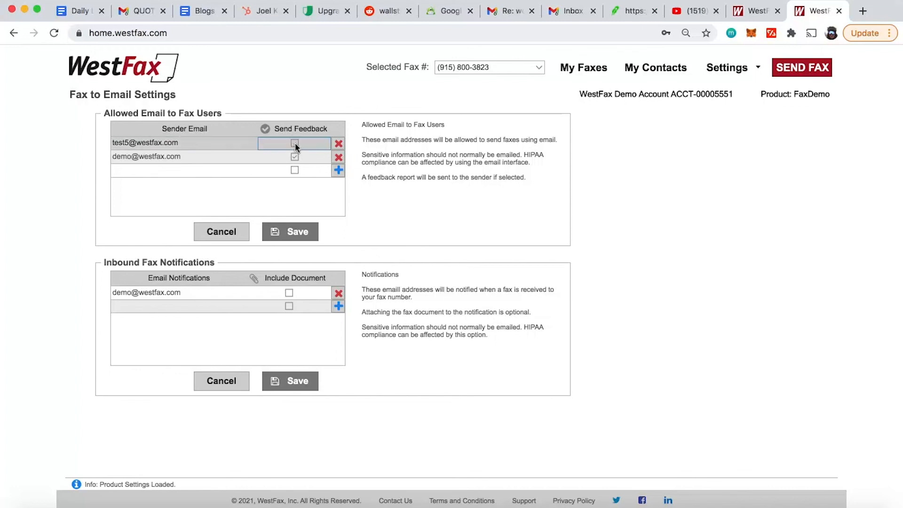
pyautogui.click(294, 143)
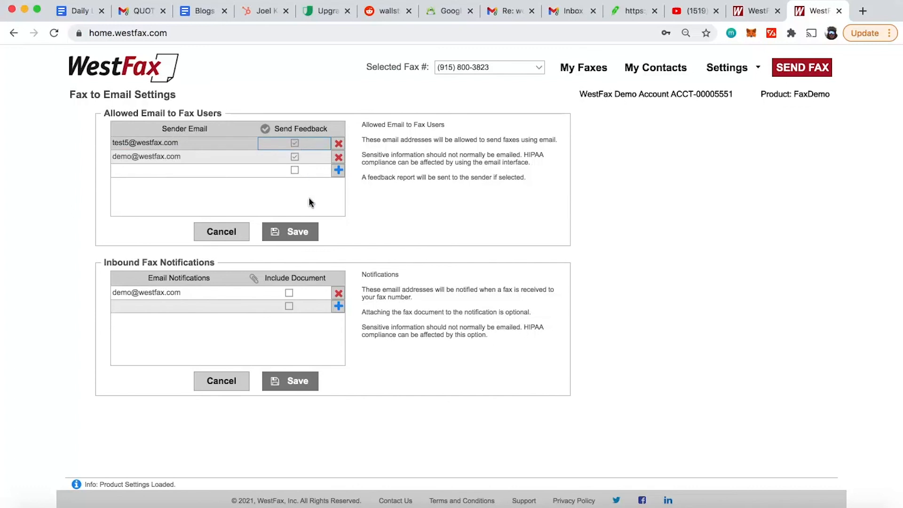
pyautogui.moveTo(132, 296)
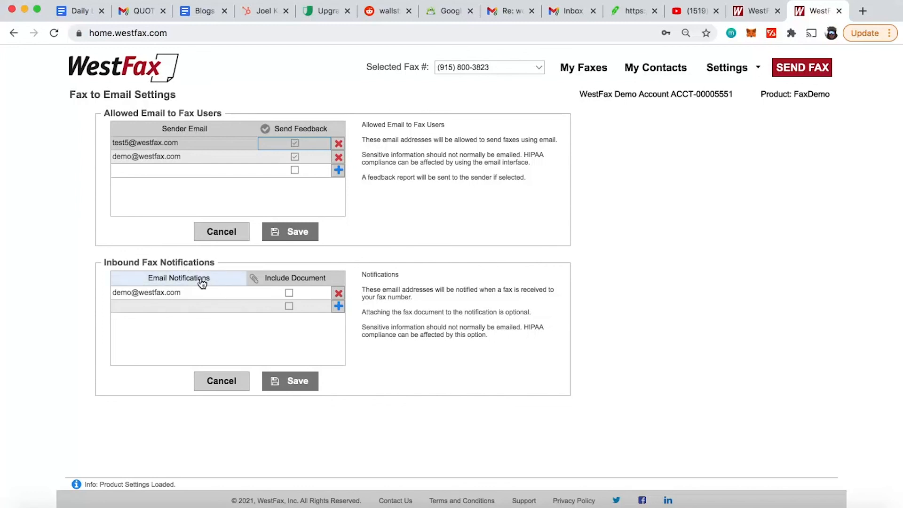
pyautogui.moveTo(293, 293)
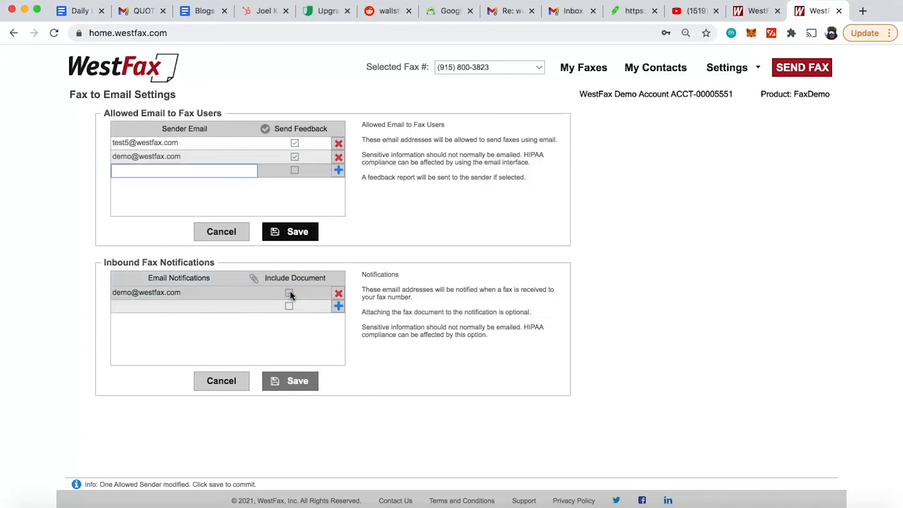
# Toggle Include Document on notifications on and back off
pyautogui.click(288, 292)
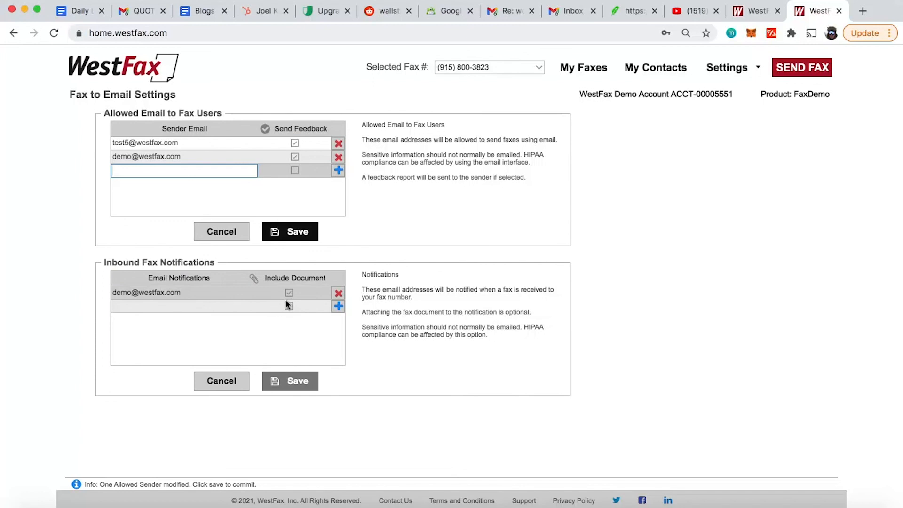
pyautogui.click(288, 292)
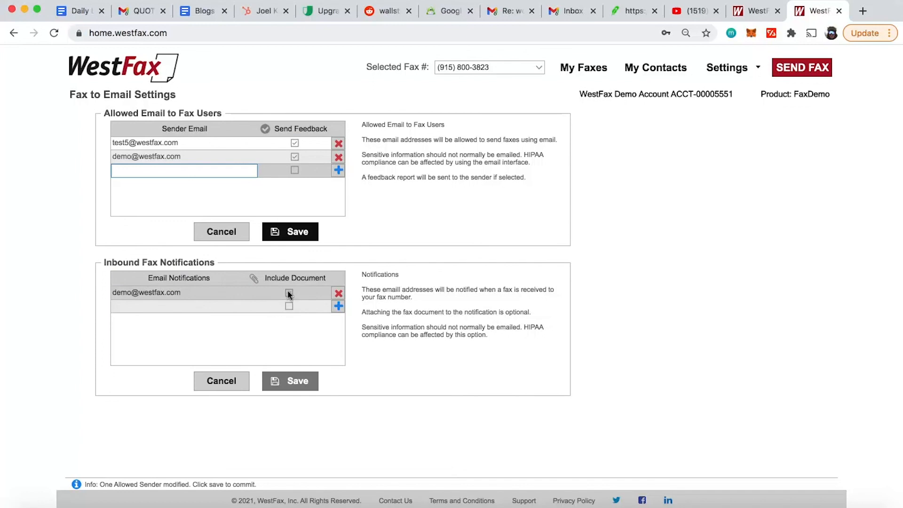
pyautogui.click(289, 293)
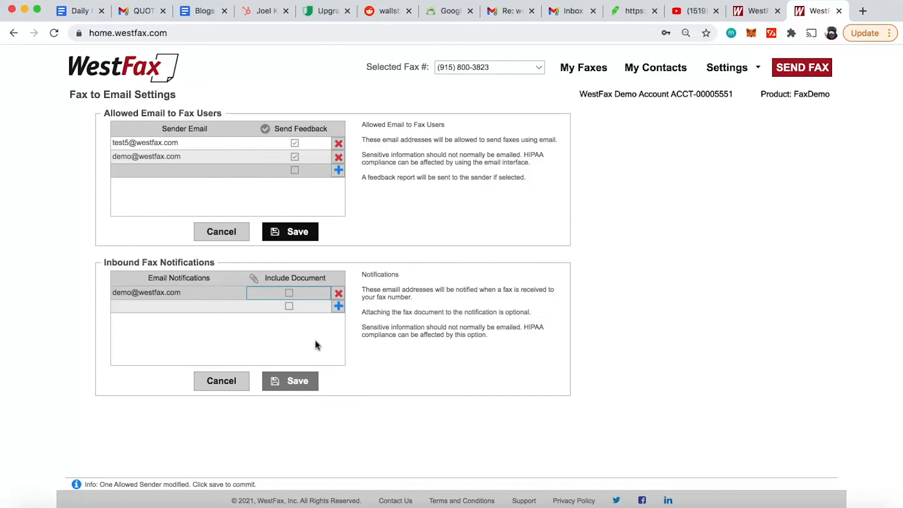
pyautogui.moveTo(461, 338)
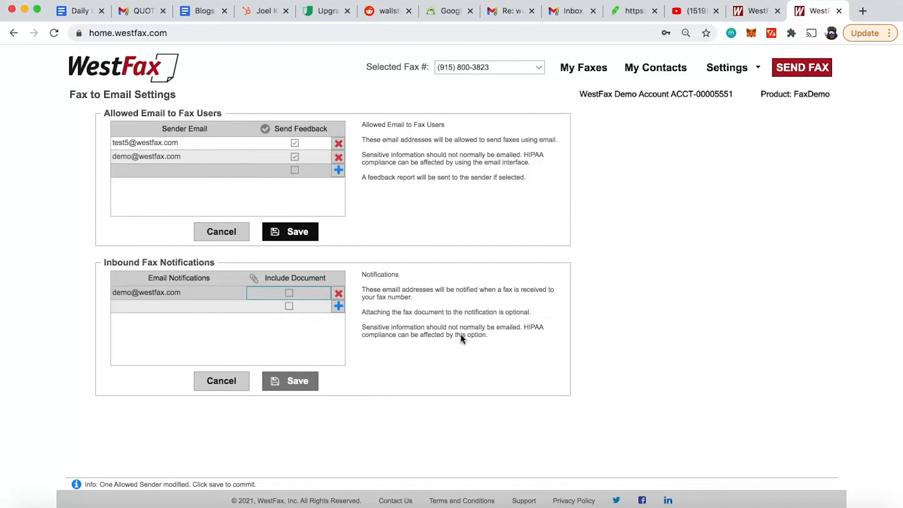
pyautogui.moveTo(667, 154)
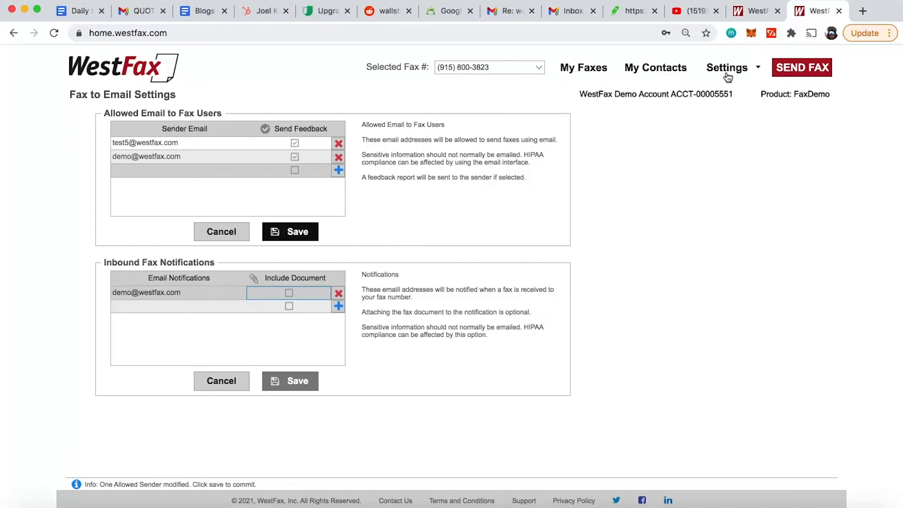
# Leave for My Faxes without saving, showing the inbox of received faxes
pyautogui.click(727, 68)
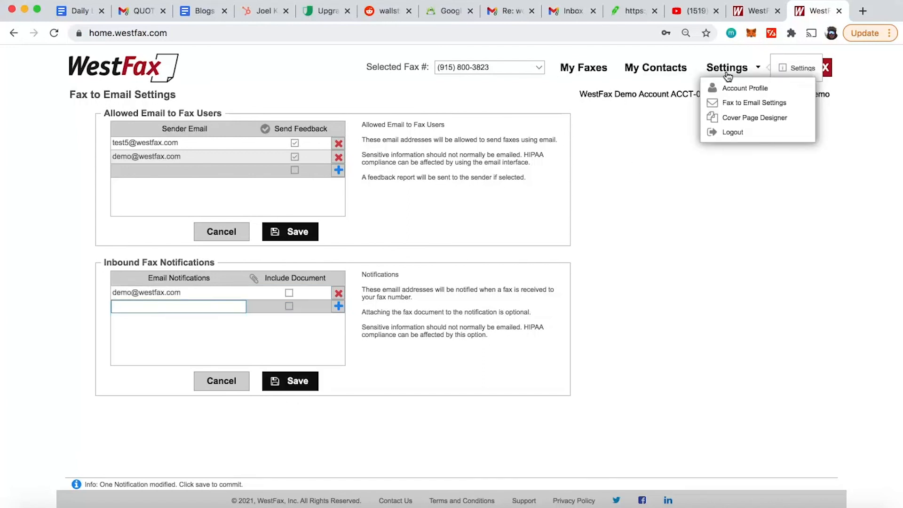
pyautogui.click(583, 68)
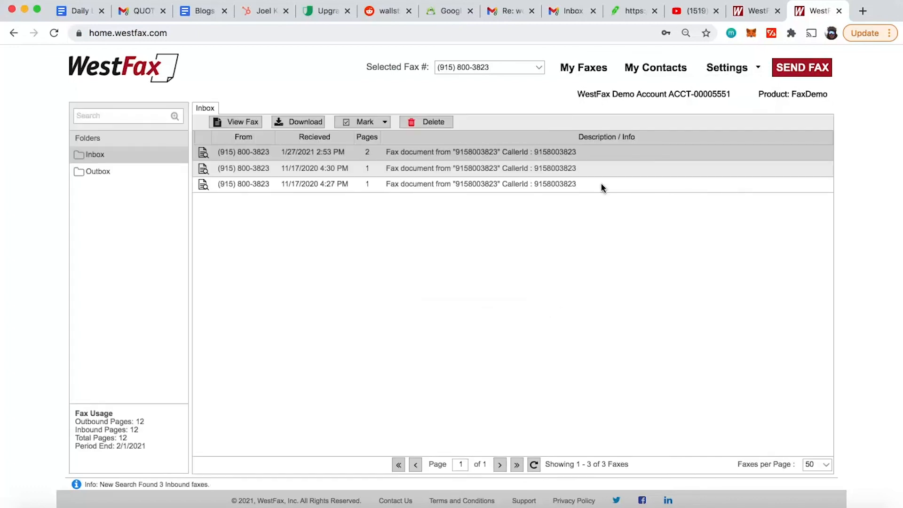